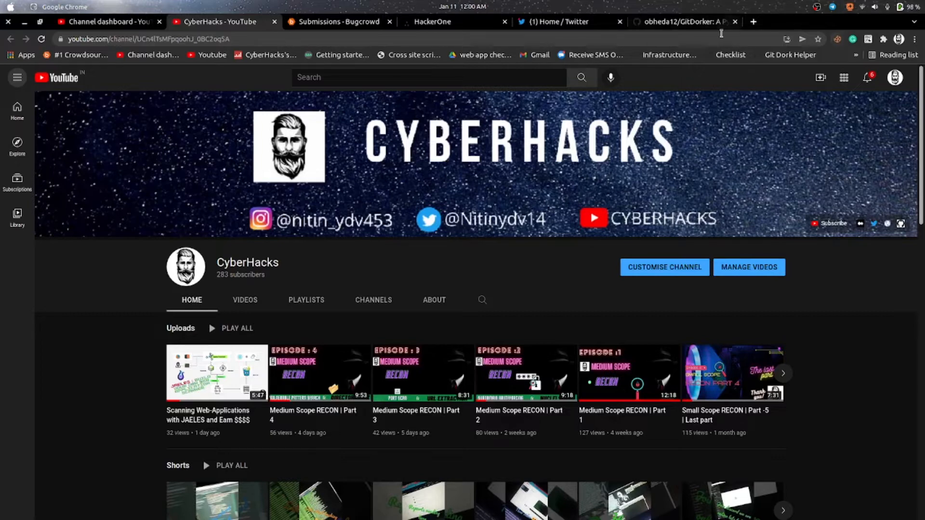
Step: Show the obheda12/GitDorker repository page, then bring up an empty terminal prompt
click(678, 21)
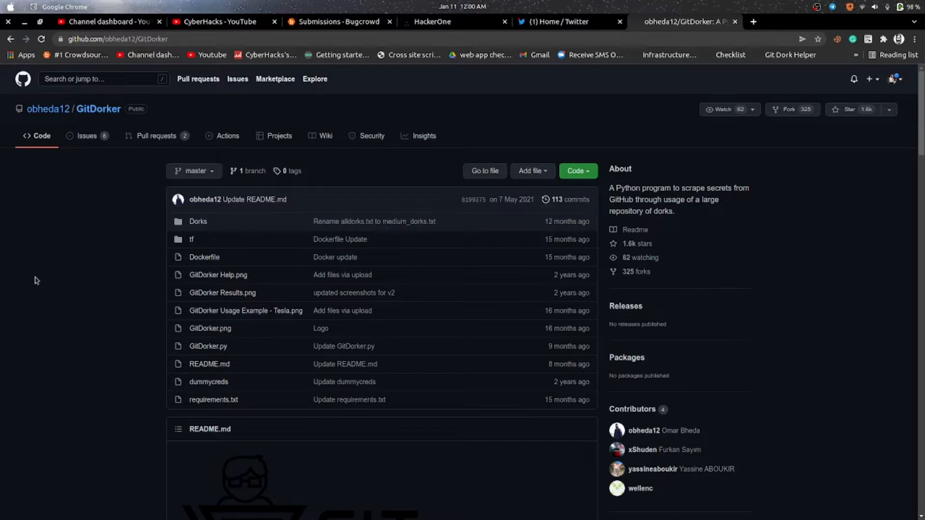
mouse_move(81, 336)
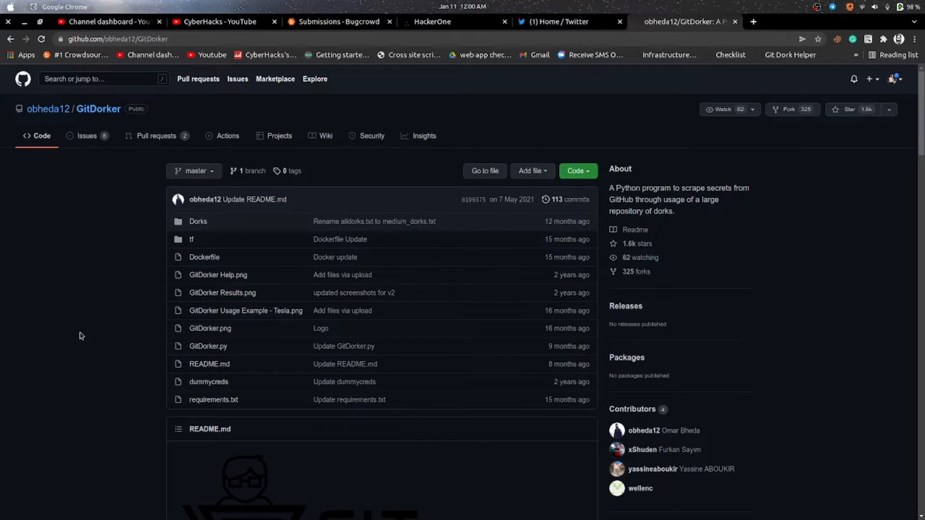
mouse_move(55, 299)
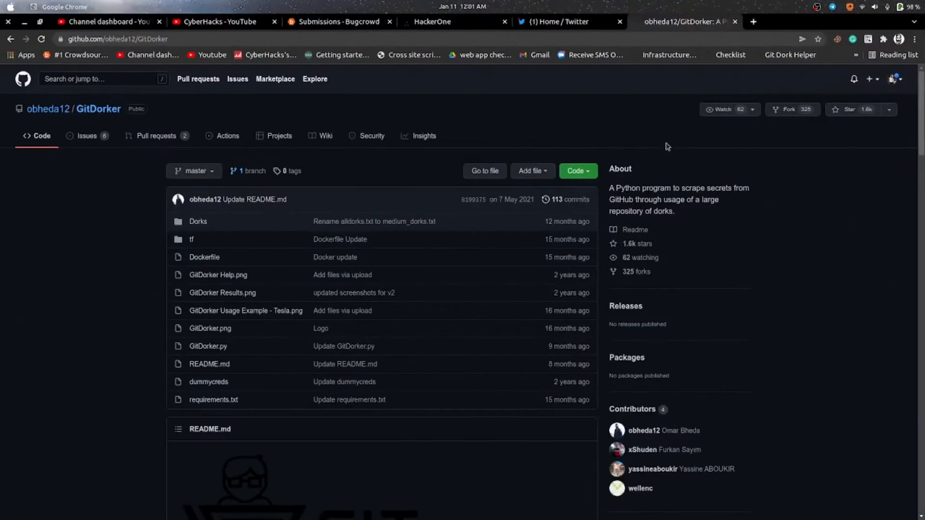
click(577, 171)
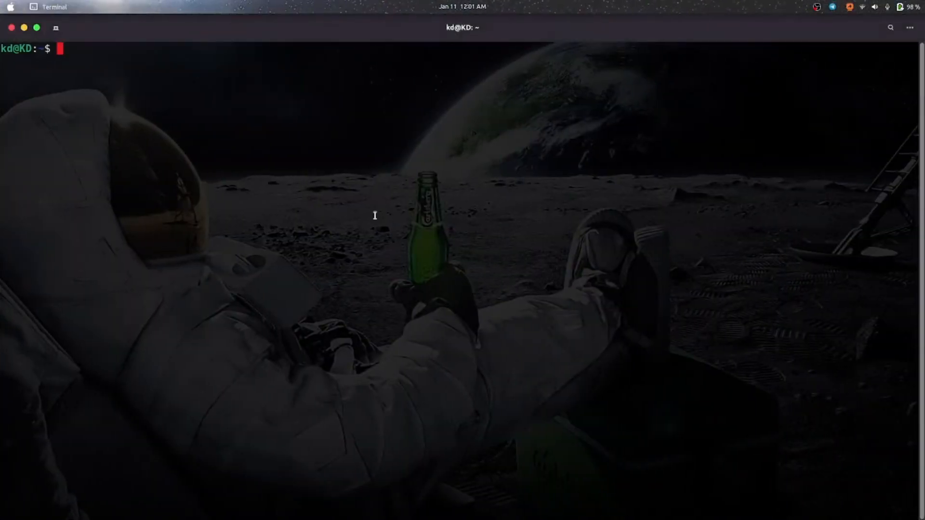
text(cd)
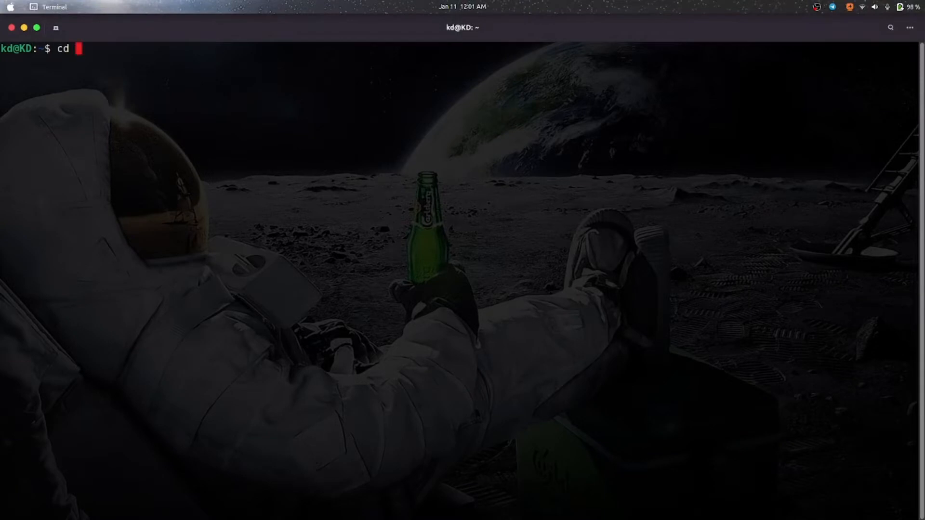
text(Tools/)
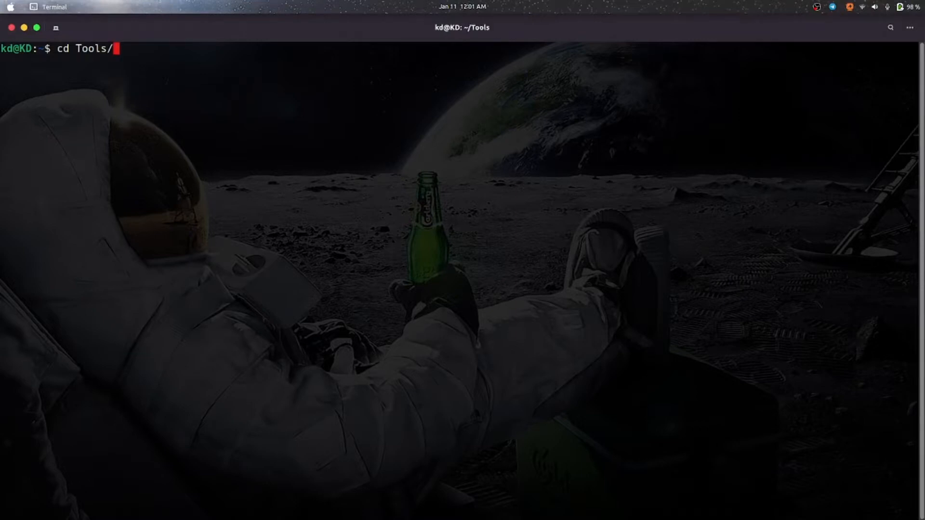
text(git)
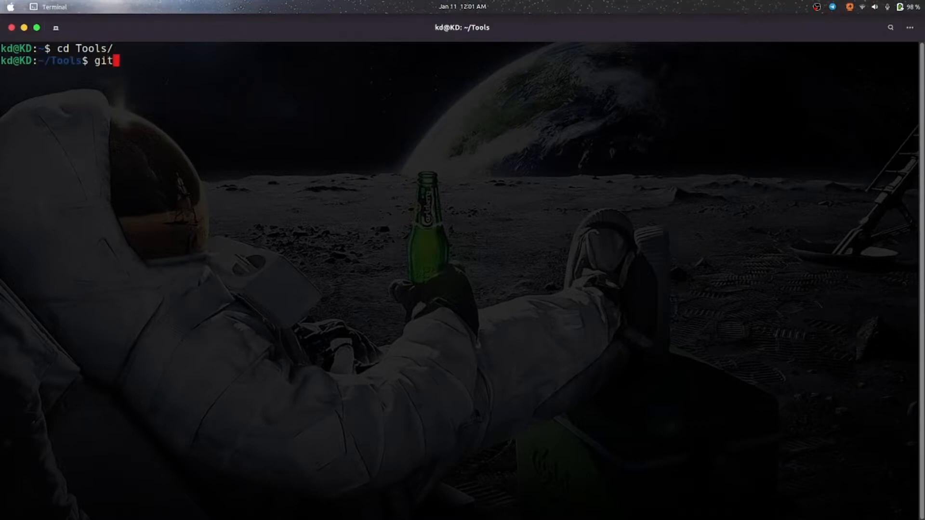
text(clone)
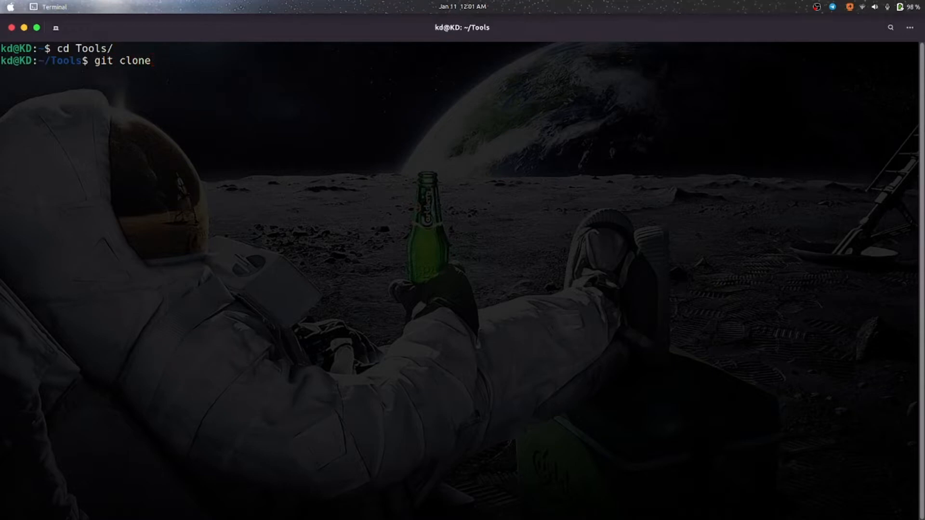
text(https://github.com/obheda12/GitDorker.git)
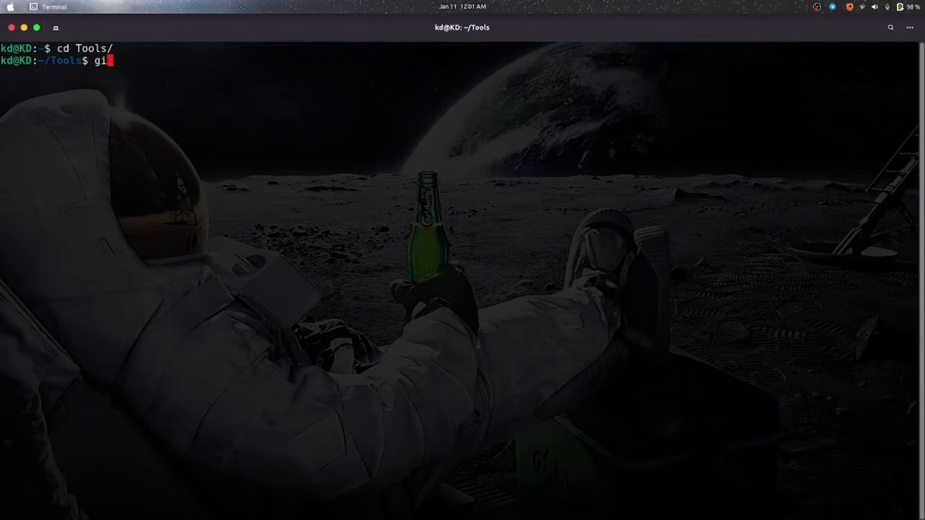
text(clear)
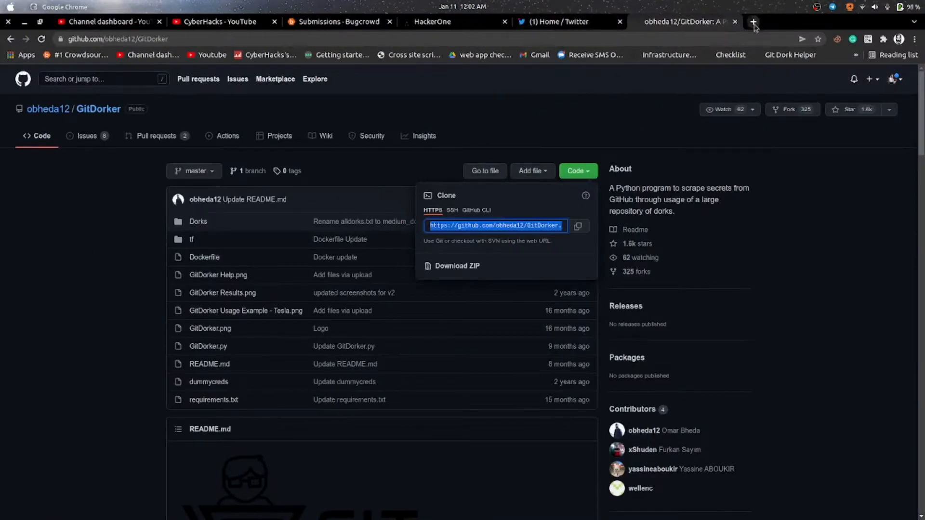
Step: Reach Personal access tokens via github.com, Settings and Developer settings in a new tab
click(753, 22)
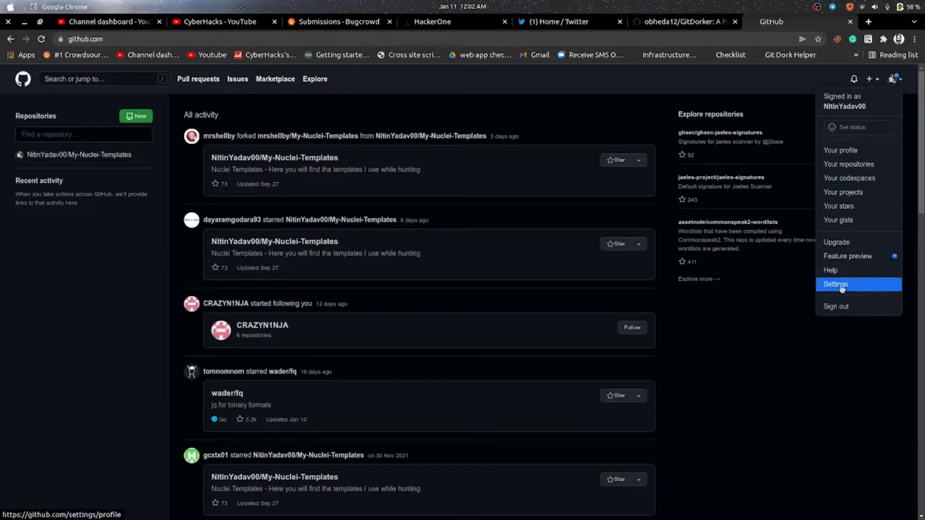
click(835, 283)
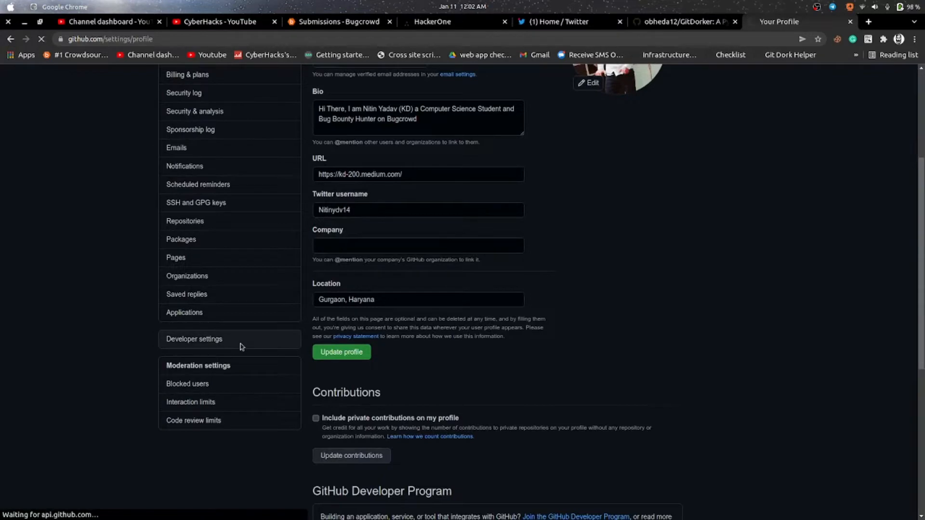
click(193, 338)
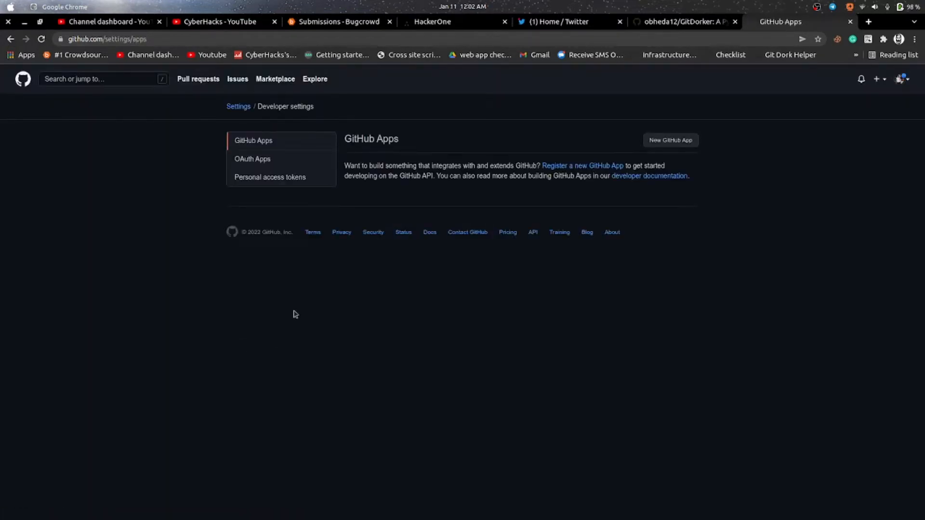
click(269, 177)
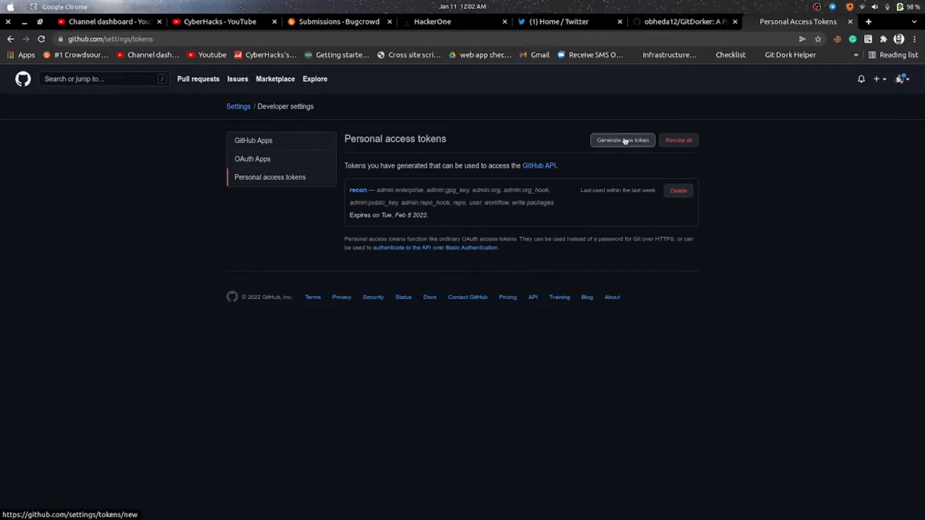
Step: Start a new token named 'recon' and grant full repo control, dropping workflow again
click(621, 140)
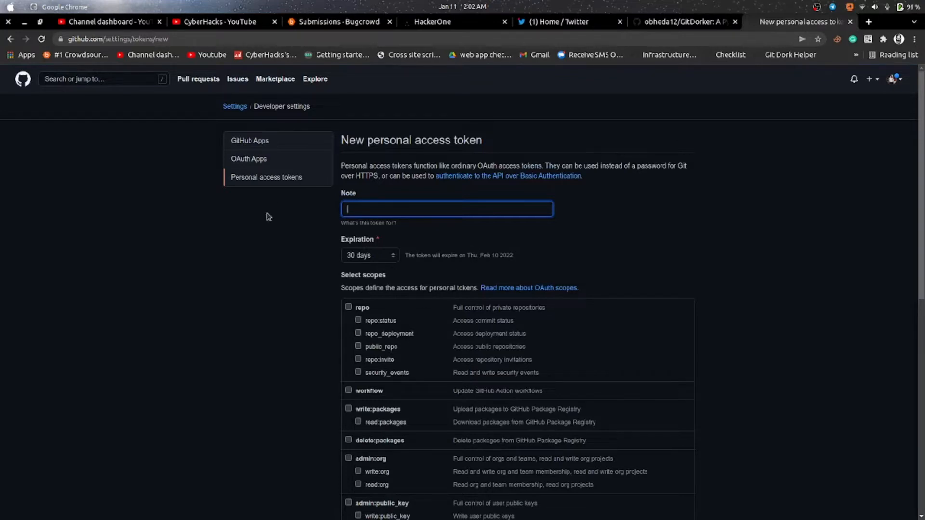
mouse_move(395, 178)
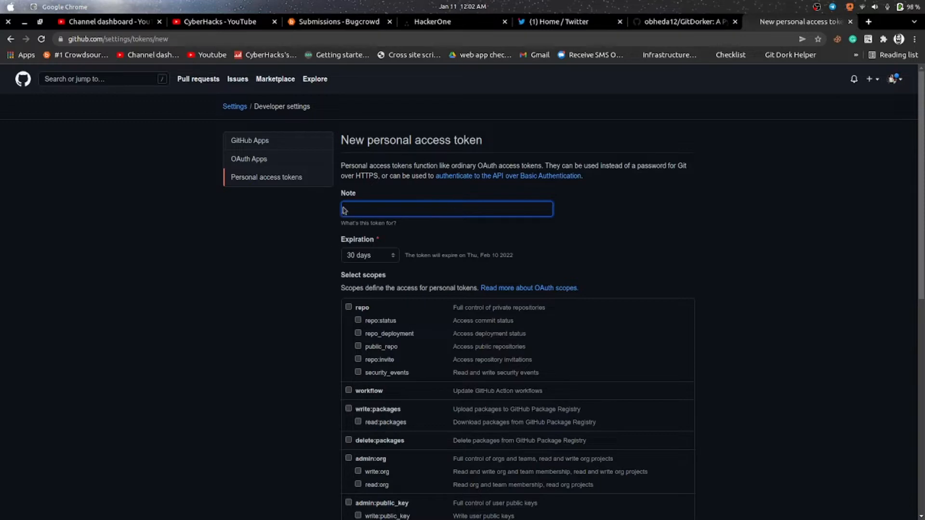
click(446, 208)
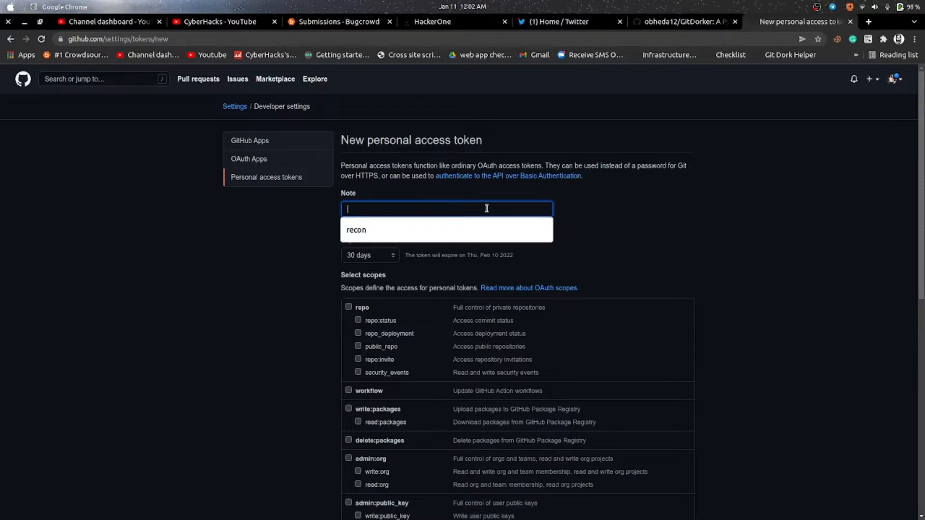
mouse_move(400, 203)
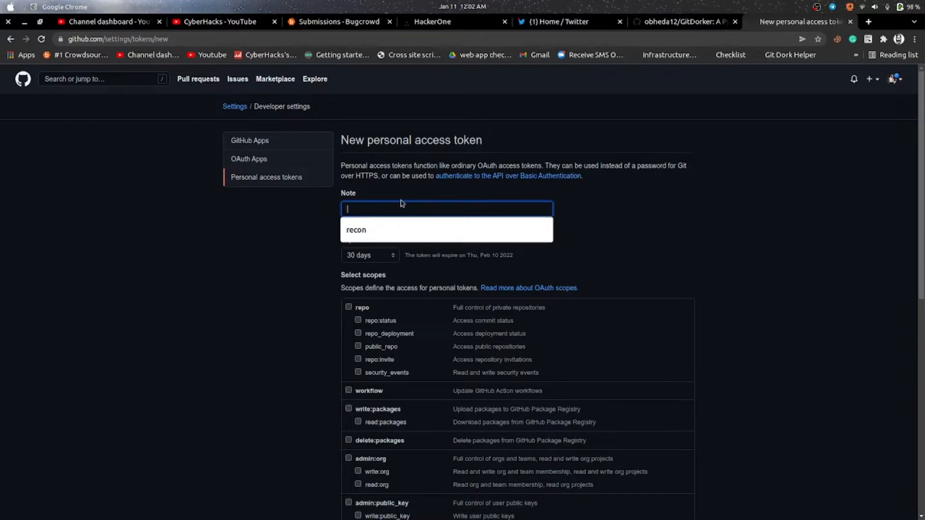
text(recon)
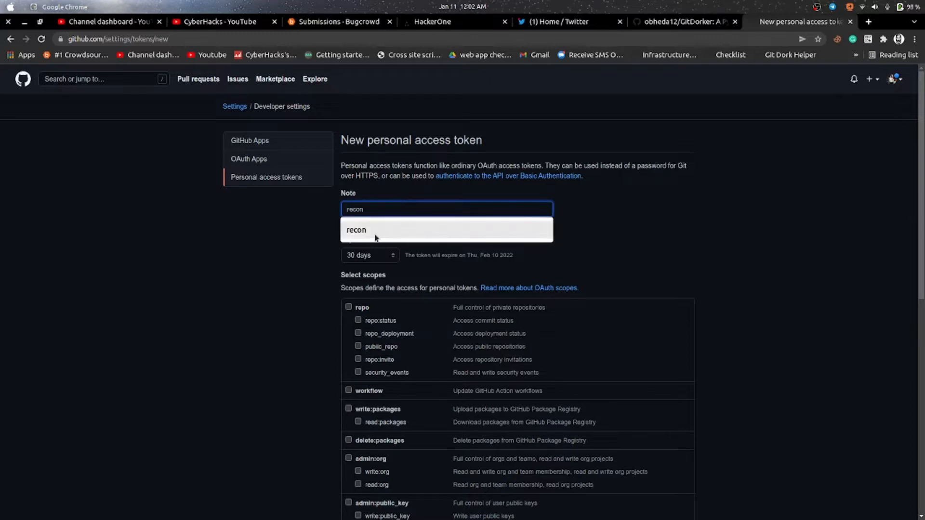
scroll(down, 3)
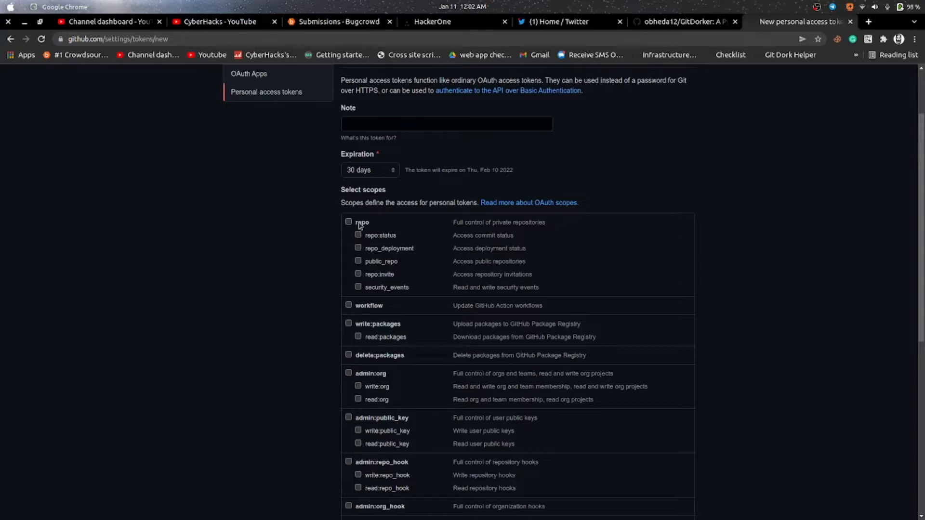
click(347, 222)
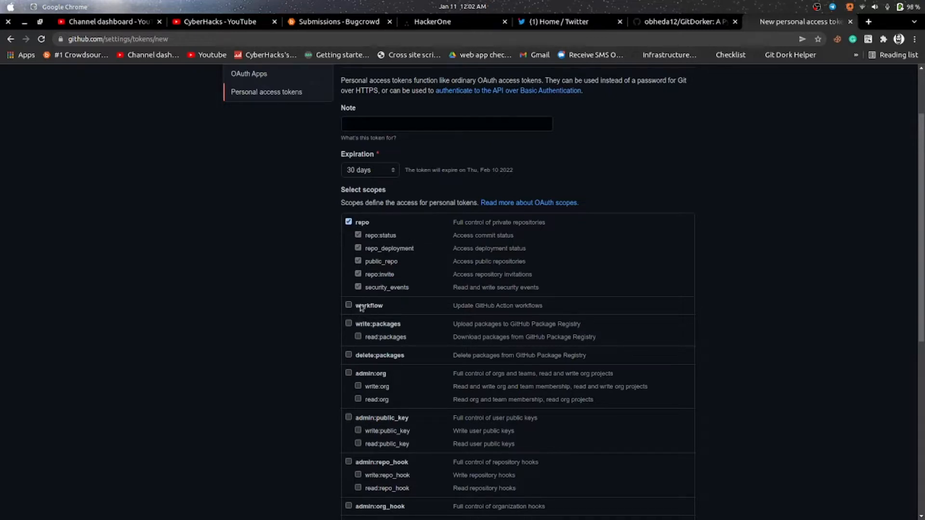
click(348, 306)
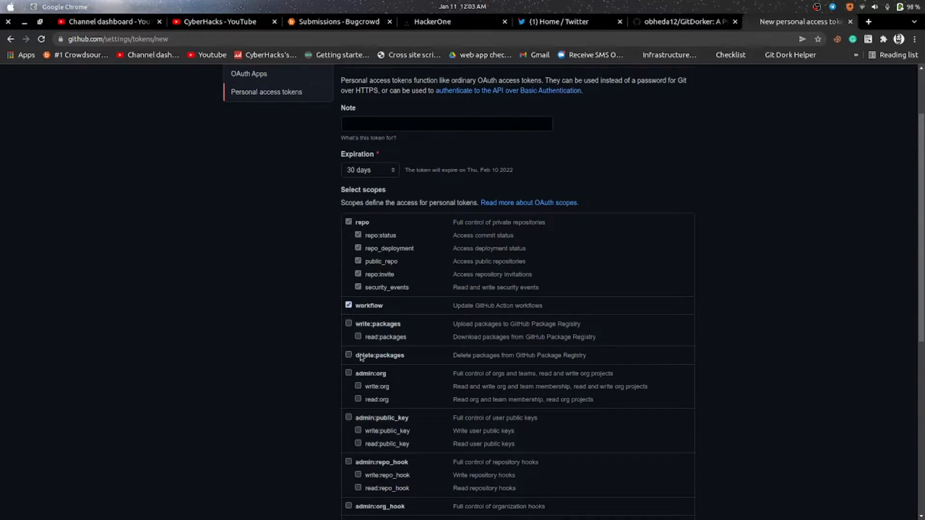
click(348, 305)
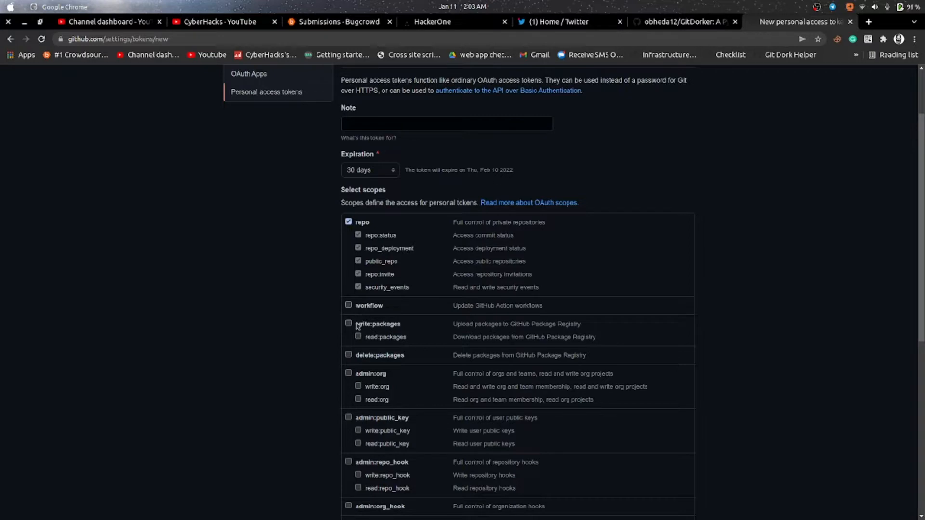
Step: Grant the write:packages, admin:org, admin:public_key, admin:org_hook and admin:gpg_key scopes
scroll(down, 3)
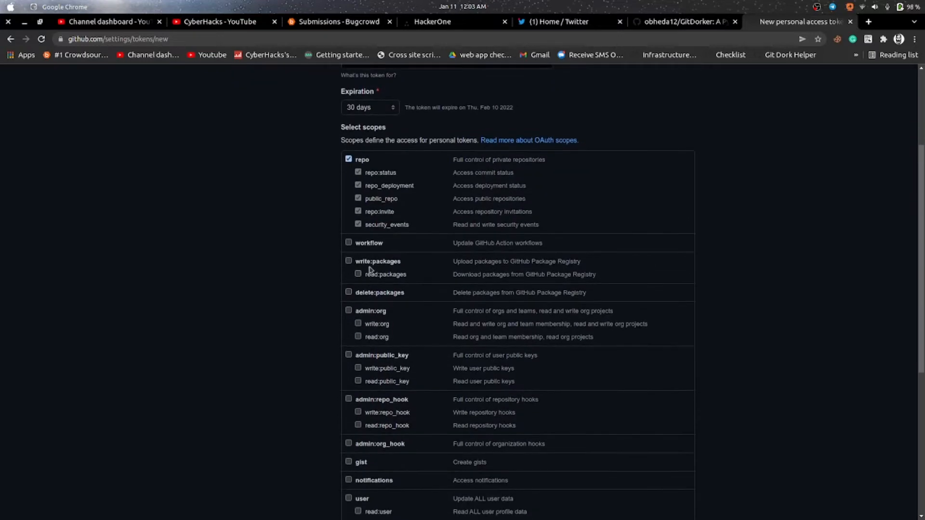
click(348, 261)
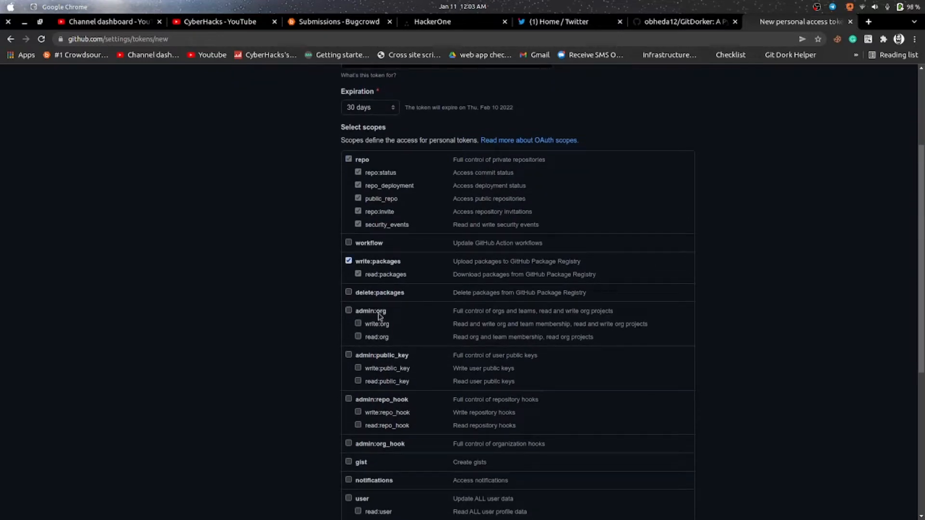
click(348, 311)
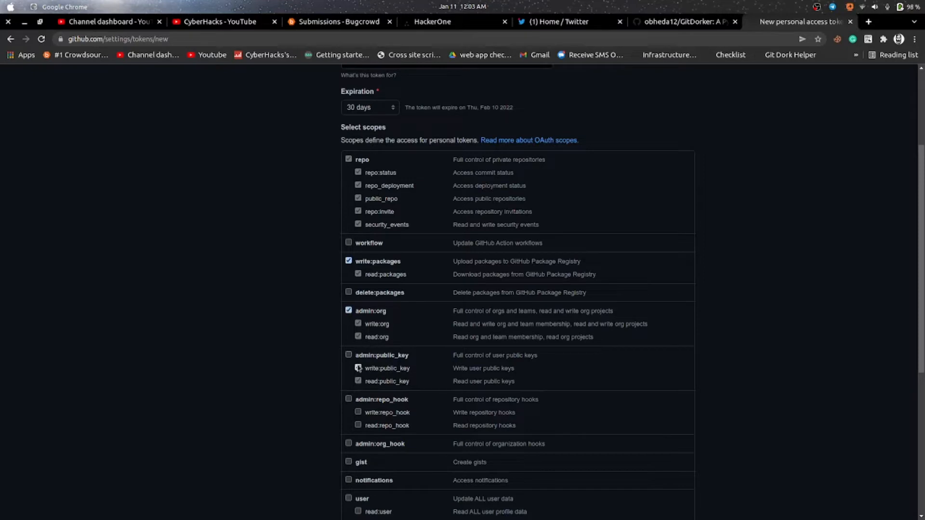
click(349, 355)
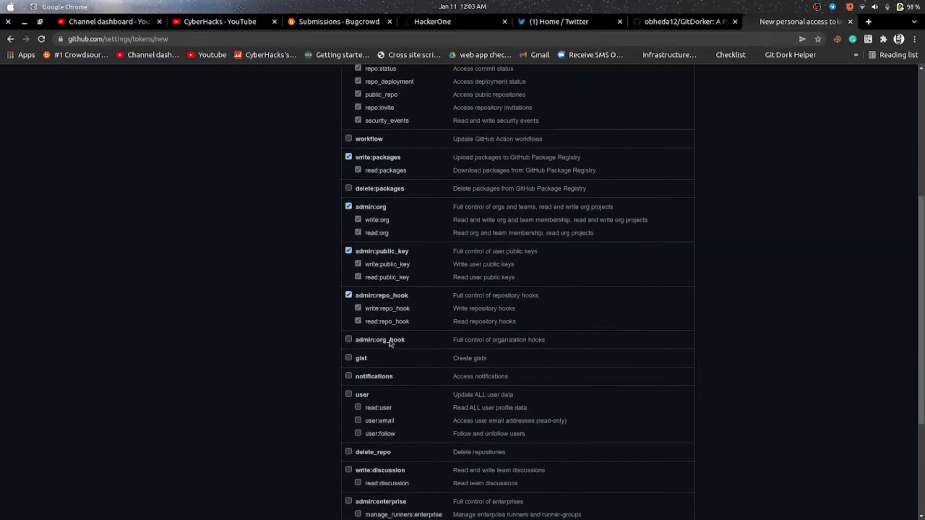
click(349, 339)
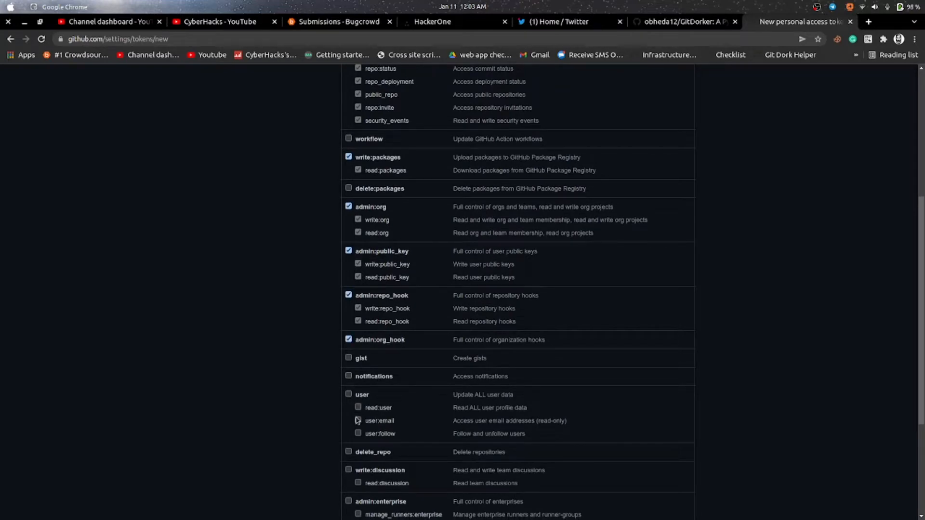
scroll(down, 3)
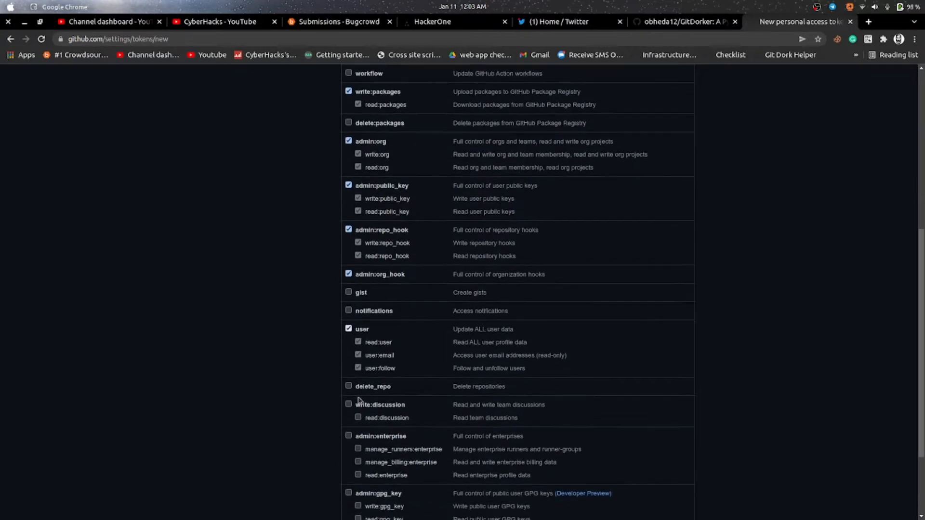
scroll(down, 3)
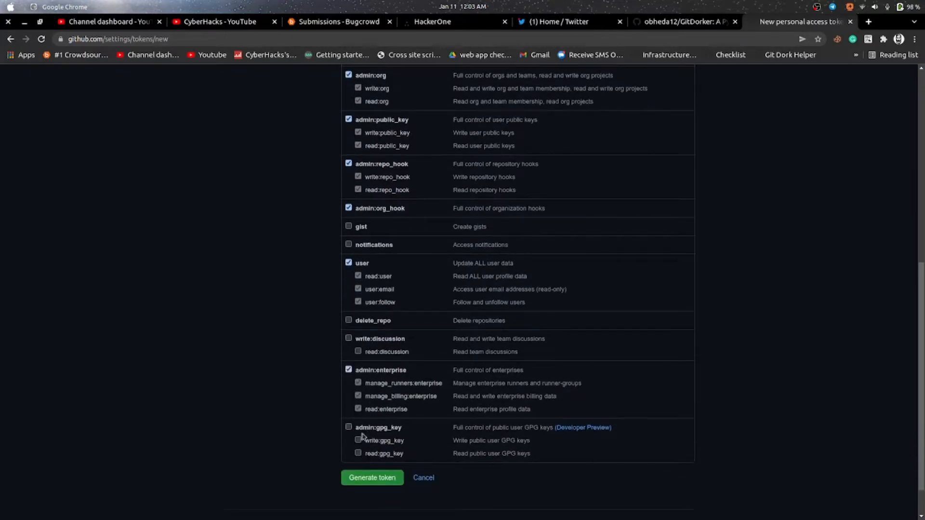
click(348, 427)
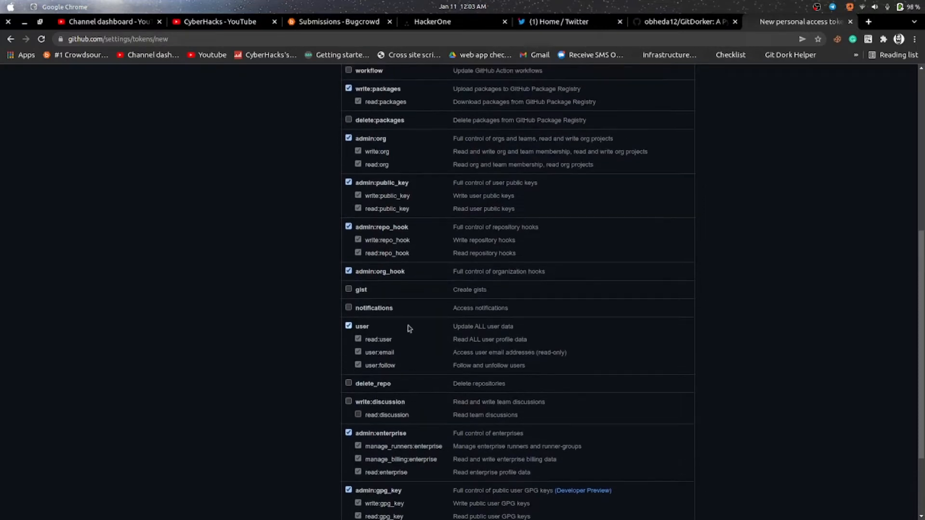
scroll(up, 3)
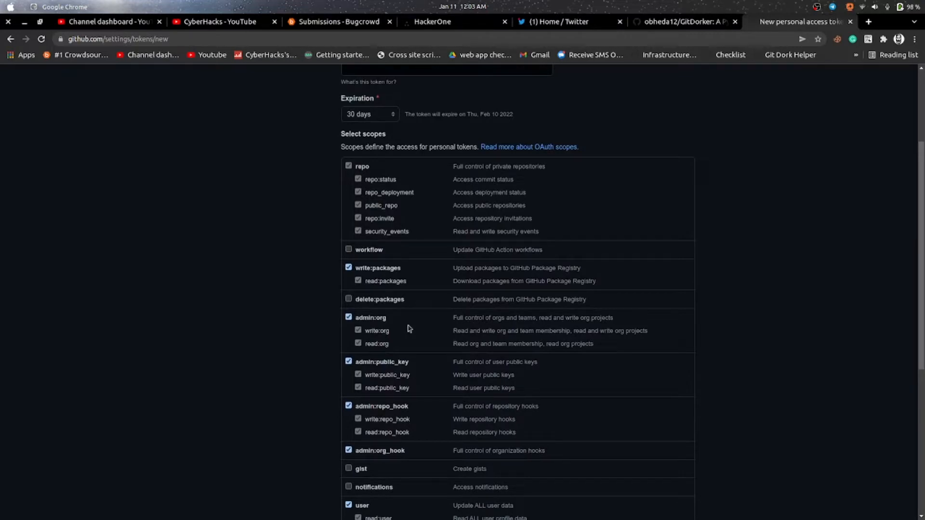
Step: Review the recon token's scope list on the Personal access tokens page
scroll(down, 3)
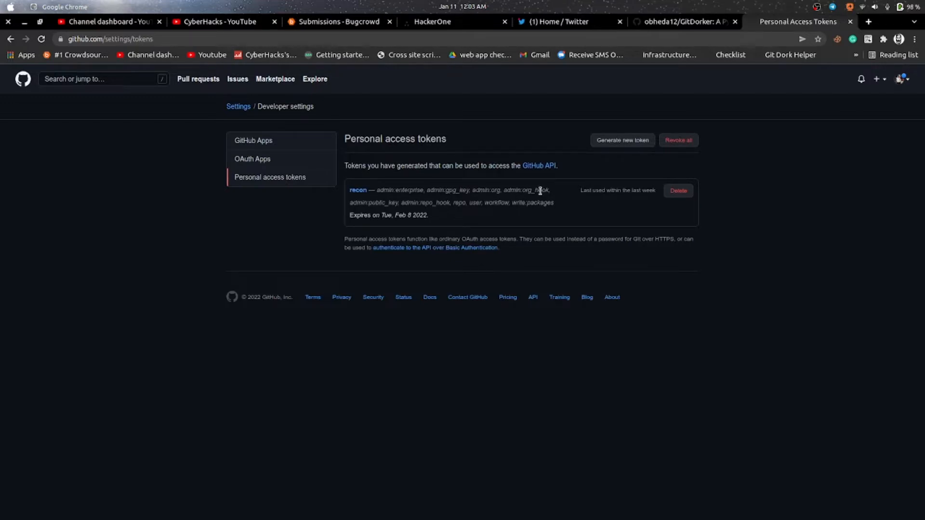
drag(403, 189, 542, 189)
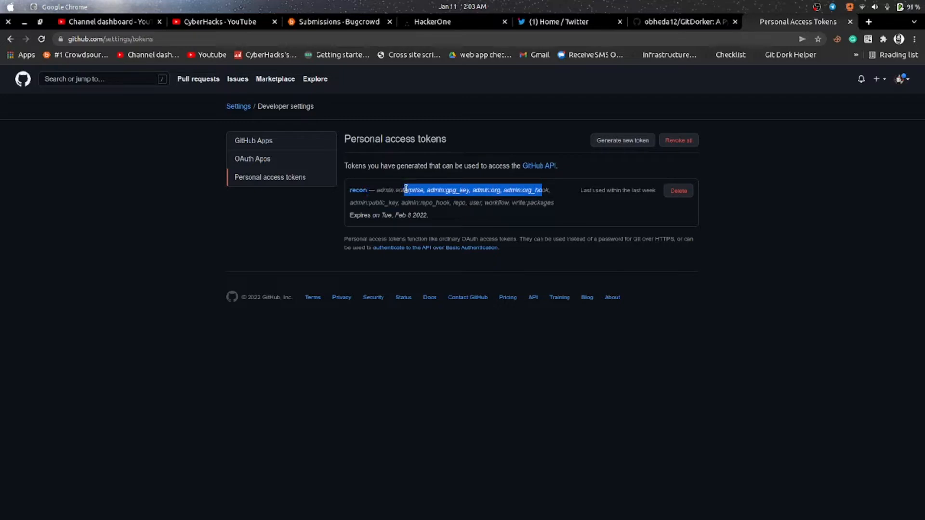
click(456, 190)
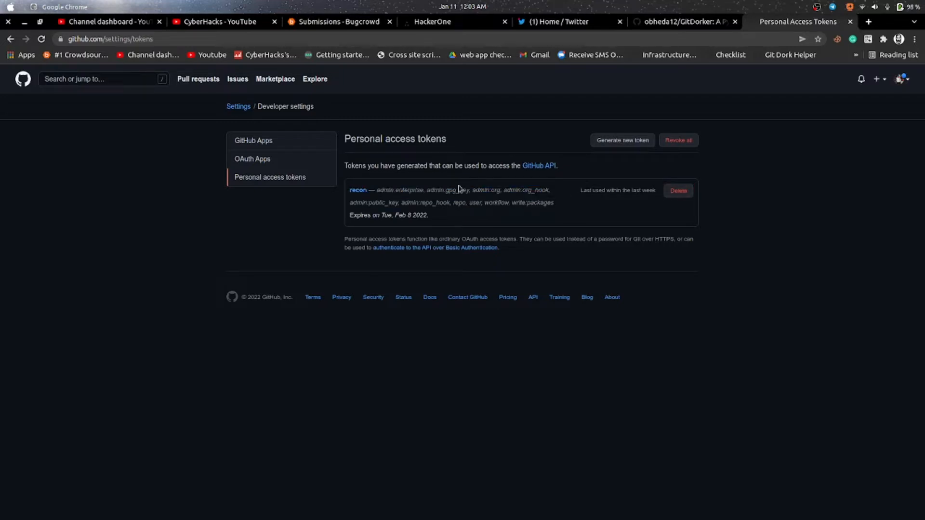
mouse_move(450, 188)
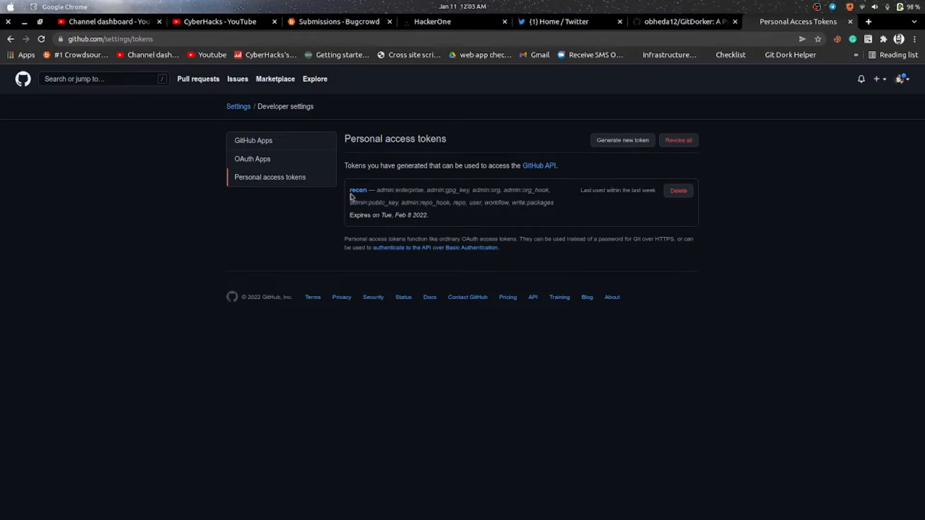
mouse_move(516, 203)
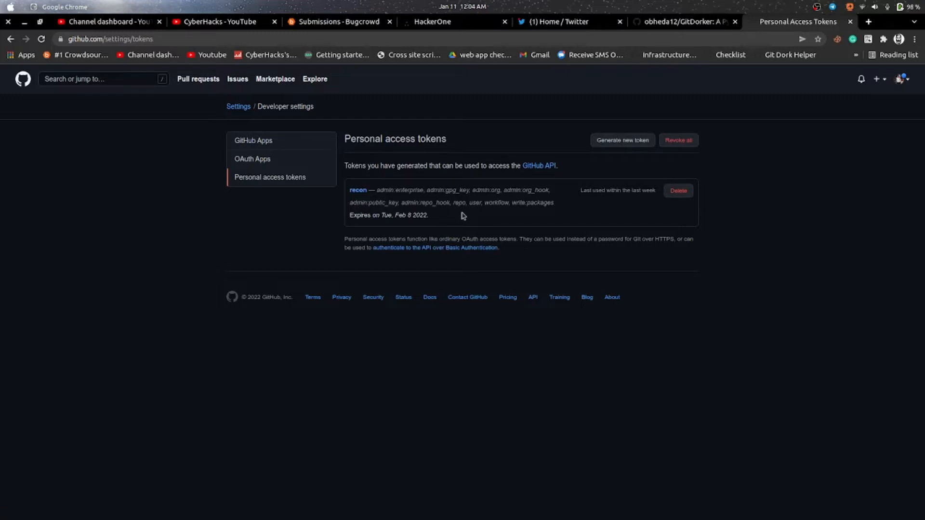
mouse_move(289, 278)
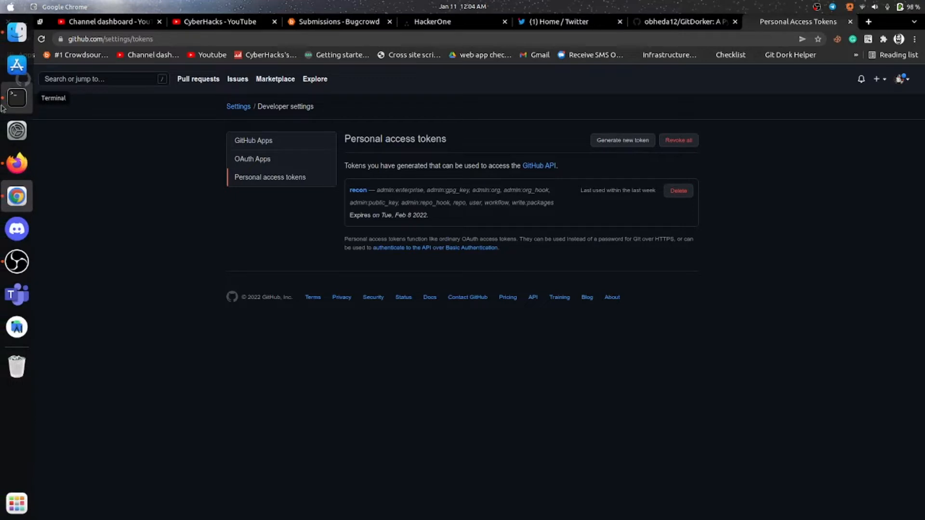
Step: Move into GitDorker/tf in the terminal and begin editing the TOKENSFILE with vi
click(17, 97)
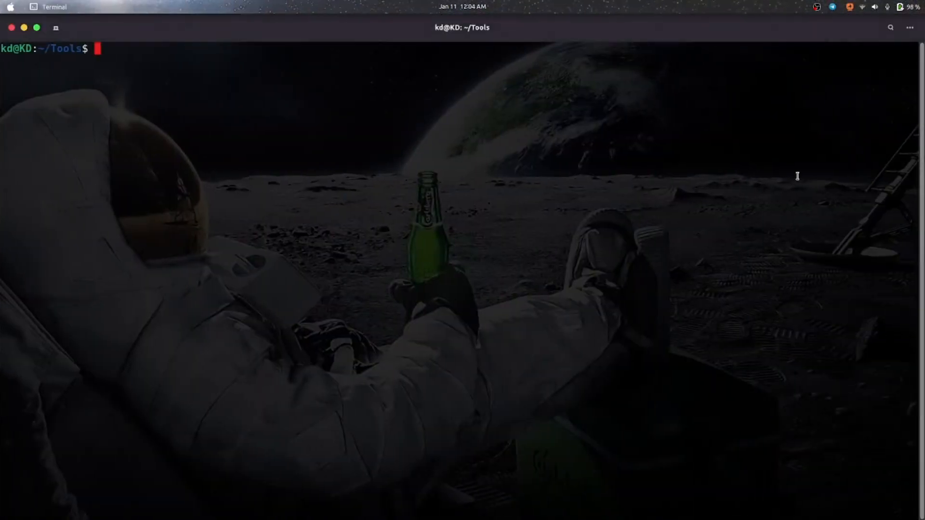
text(cd)
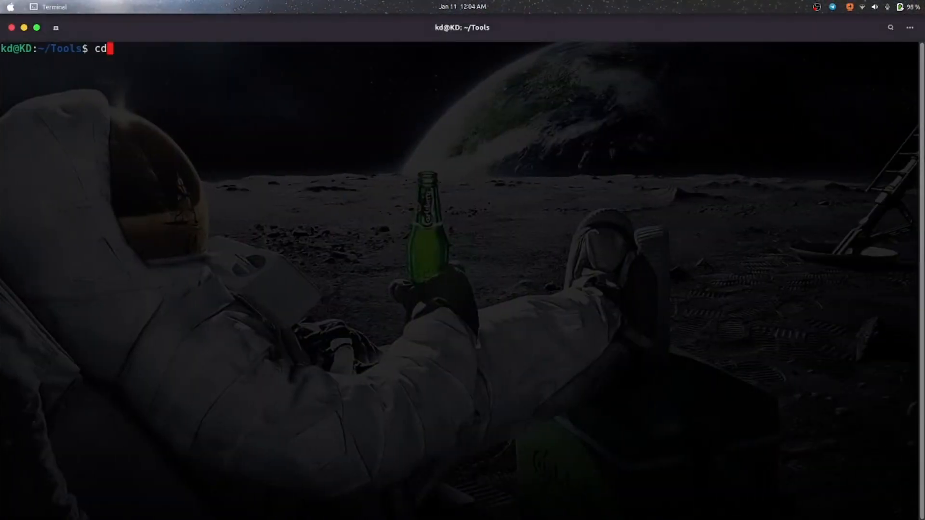
text(GitDorker/)
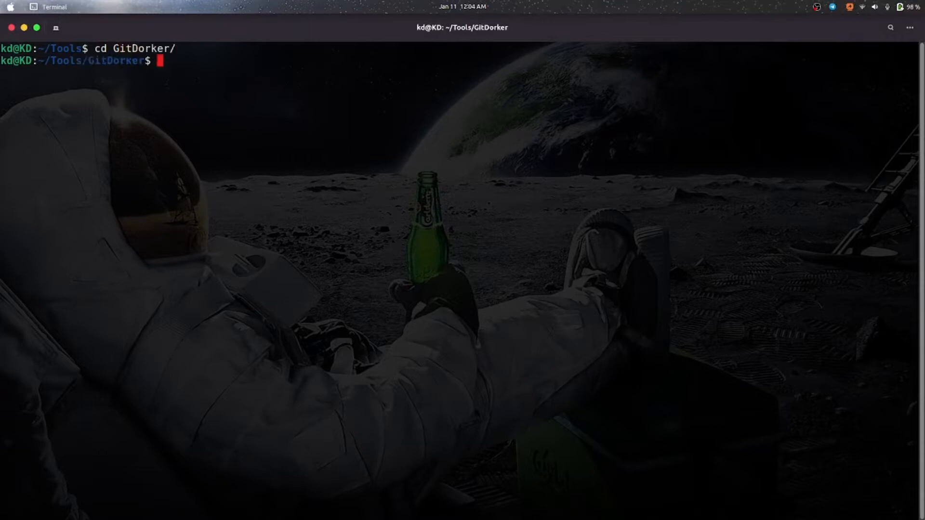
text(cd)
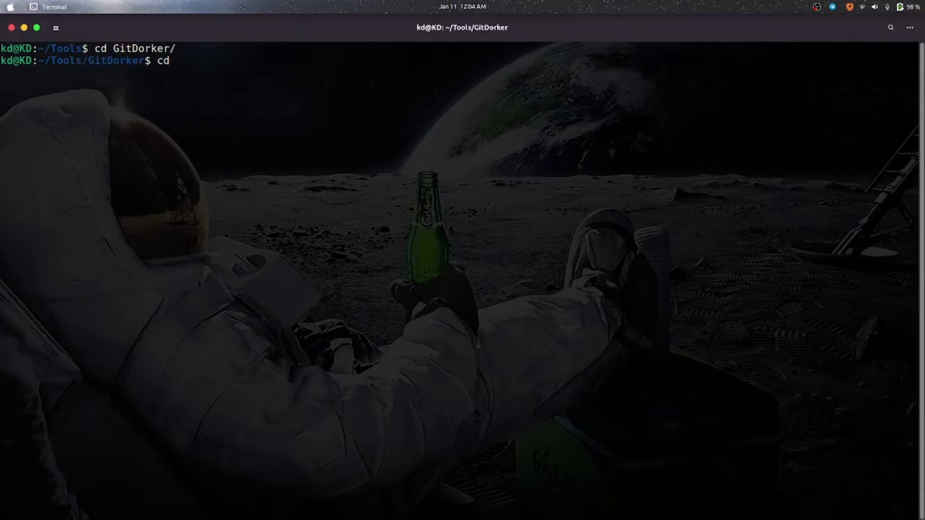
text(t)
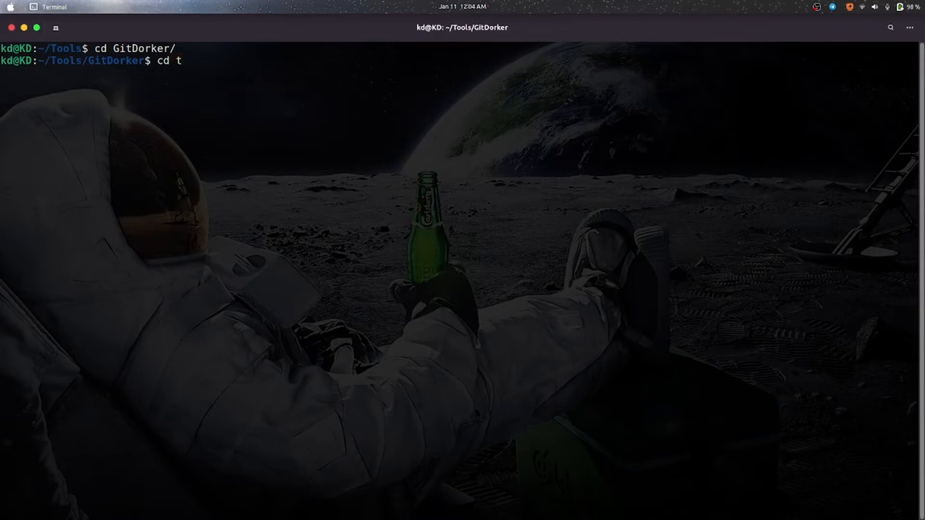
text(f)
text(ls)
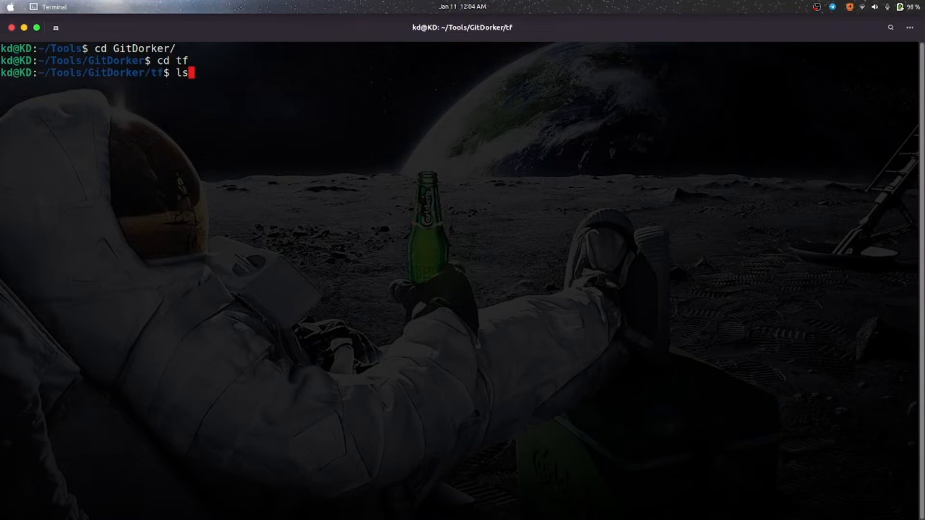
text(vi)
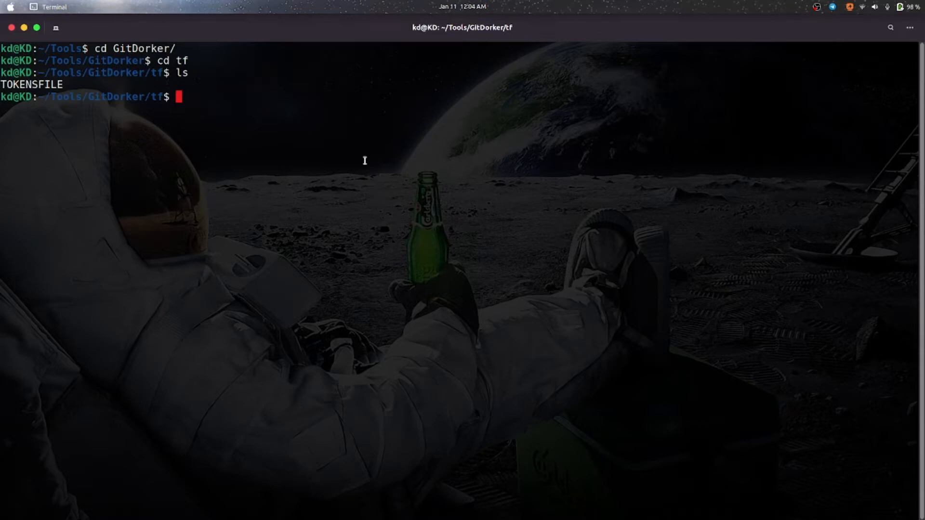
mouse_move(166, 174)
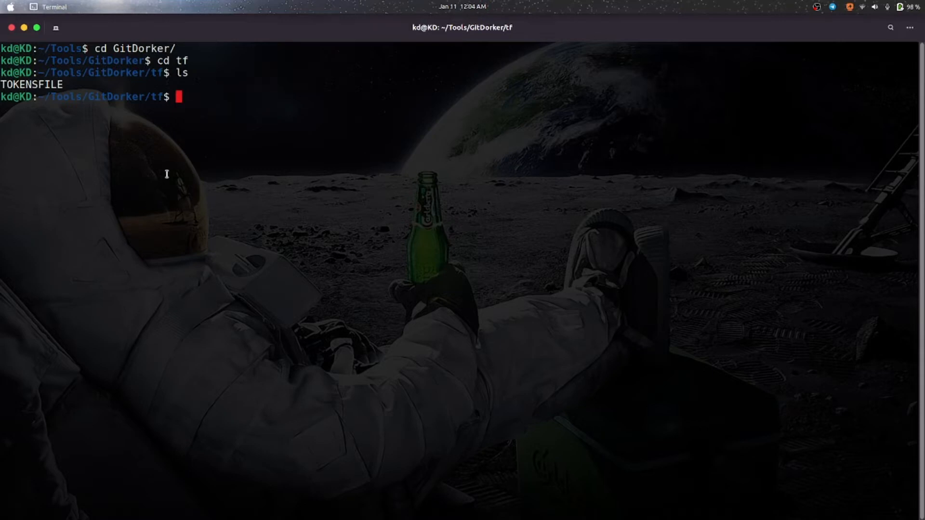
mouse_move(165, 231)
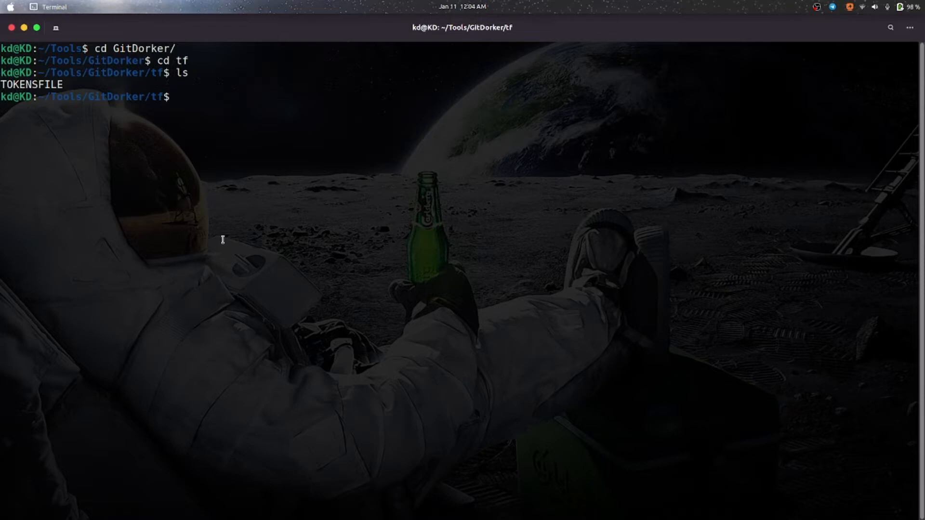
Step: Compose python3 GitDorker.py -q stackpath.com -tf /home/kd/Tools/GitDorker/tf/TOKENSFILE
text(cd ..)
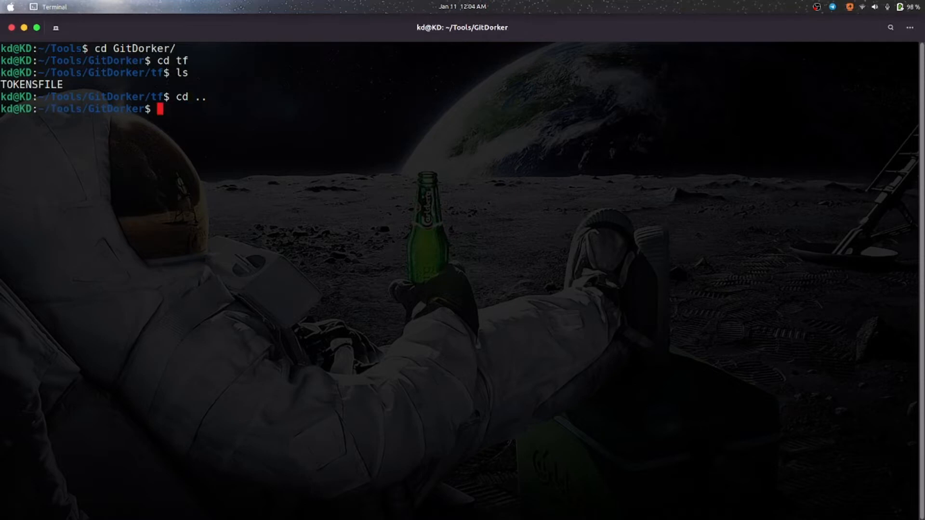
text(python3 Gi)
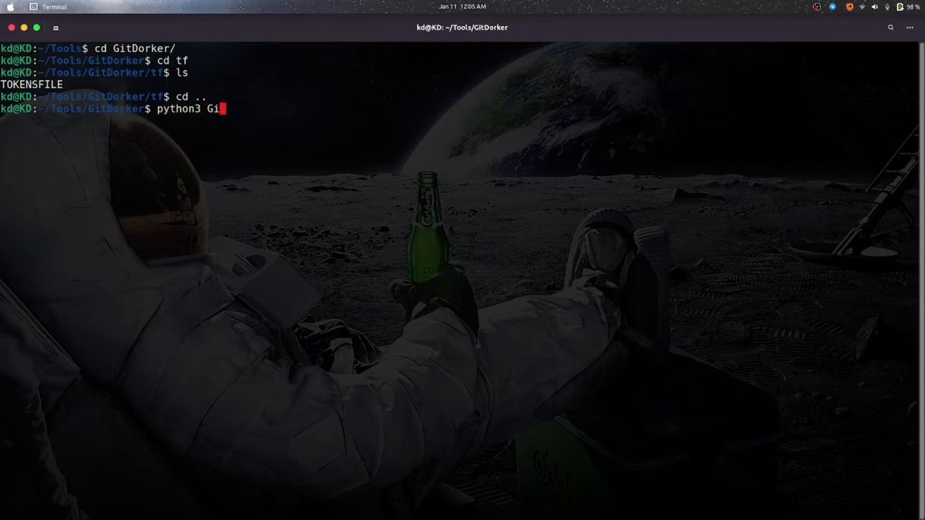
text(tDorker.py)
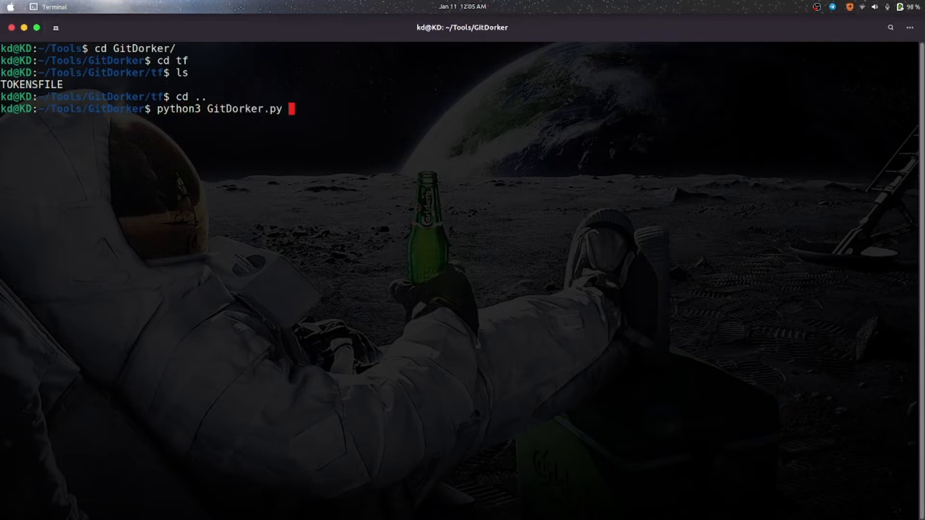
text(-q)
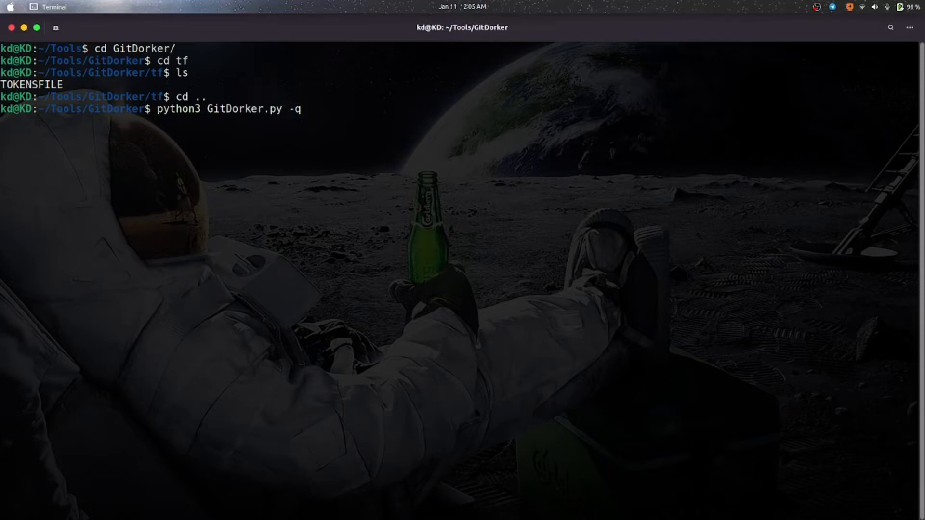
text(st)
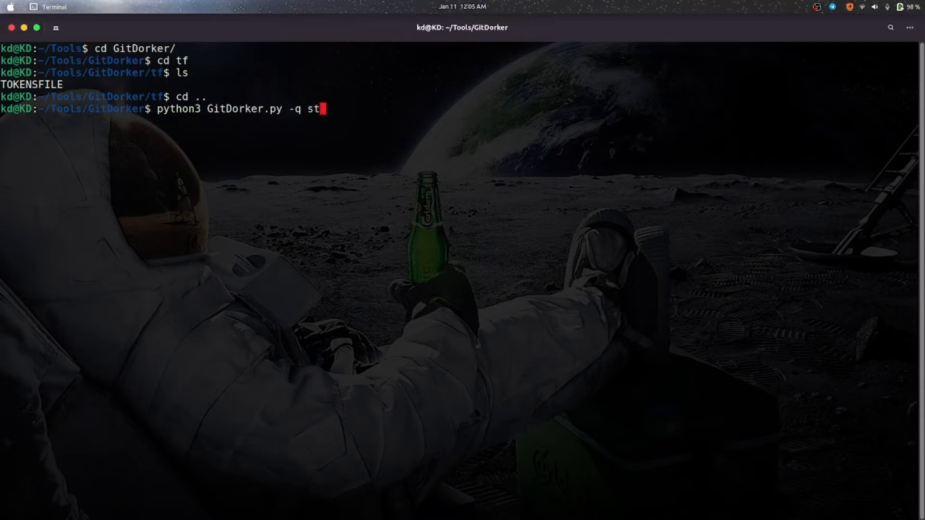
text(ackpath.c)
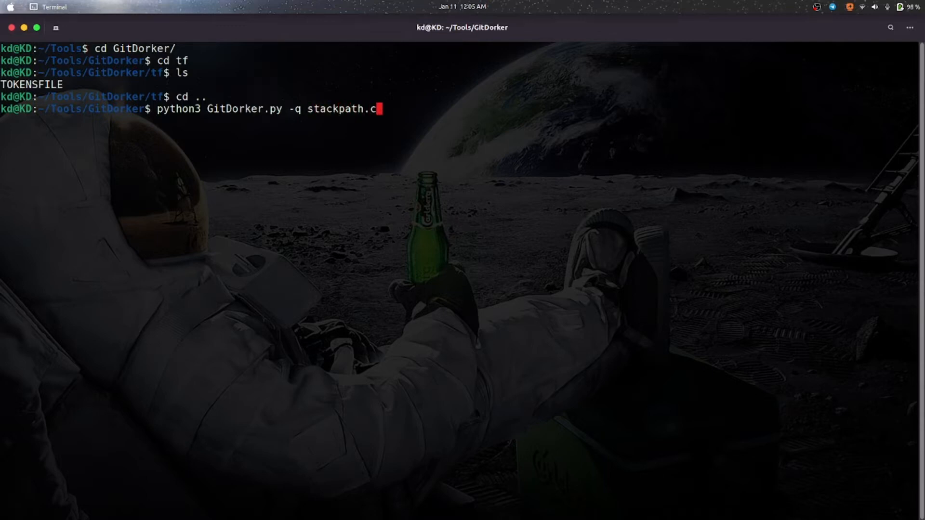
text(om)
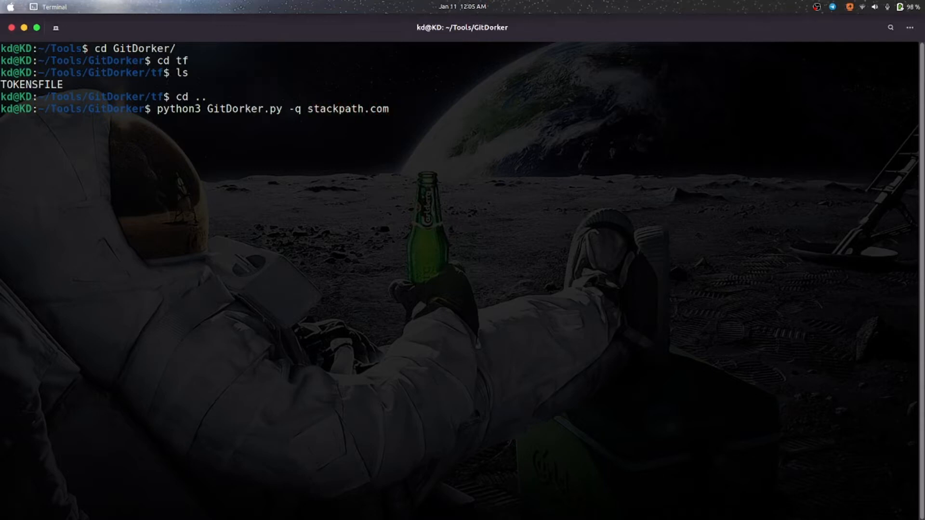
text(-tf)
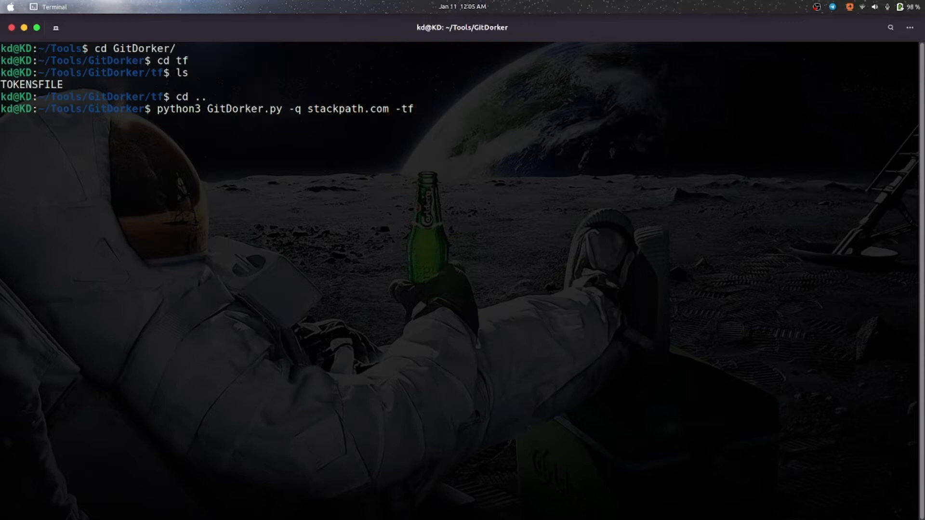
text(/home/k)
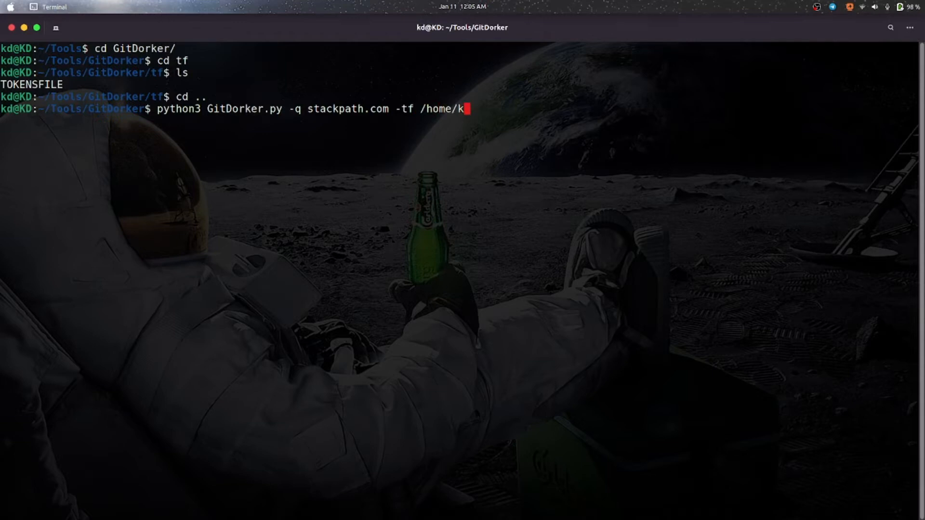
text(d/)
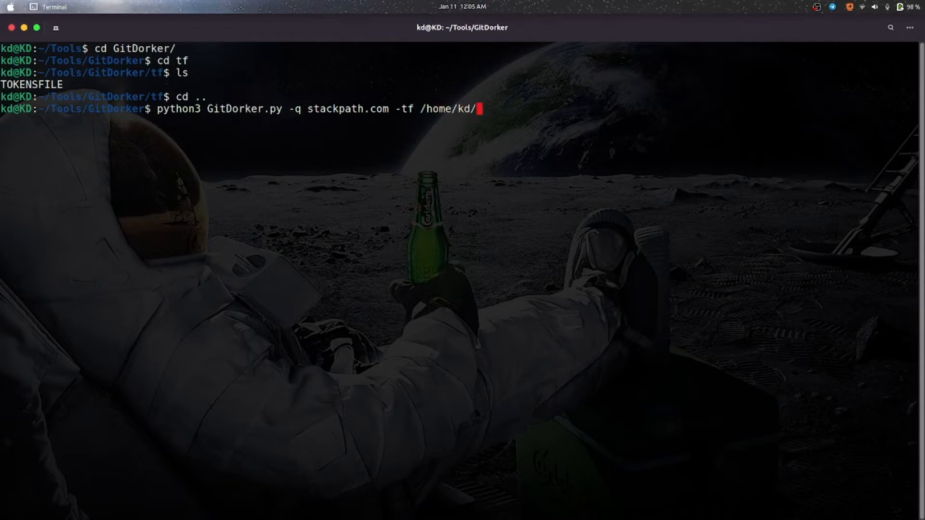
text(Tools/)
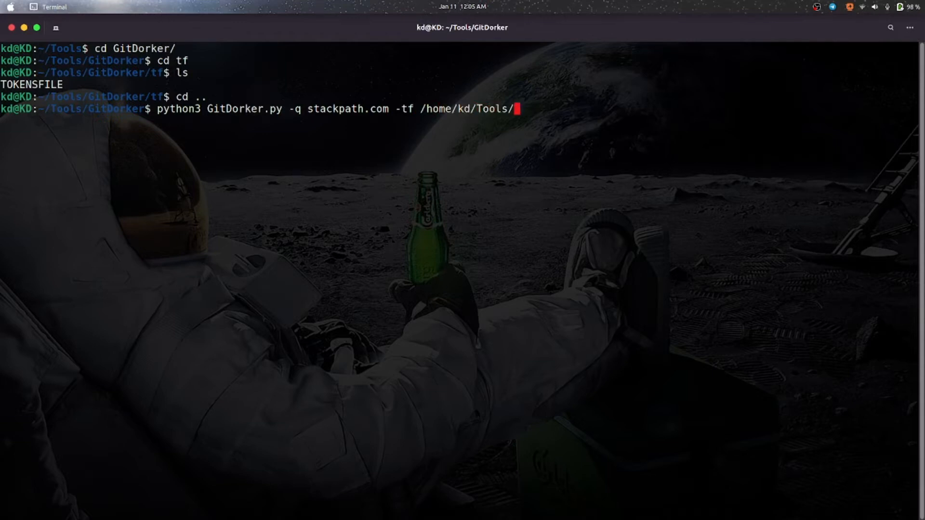
text(GitDorker/)
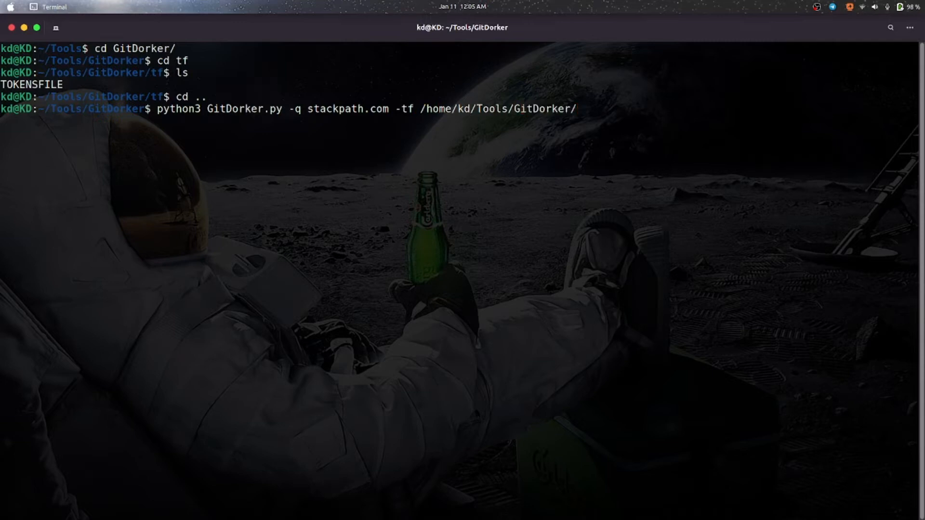
text(tf/)
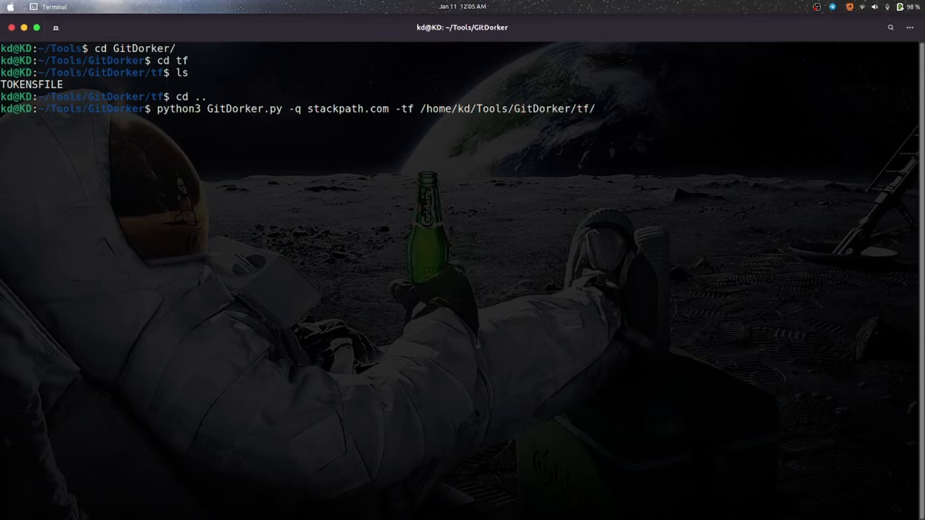
text(TOKENSFILE -d)
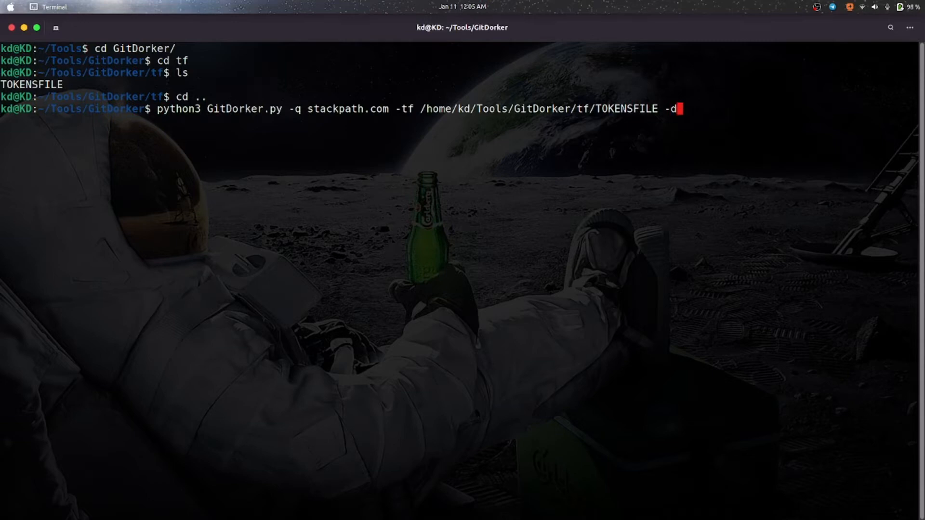
Step: Add the -d path /home/kd/Tools/GitDorker/Dorks/ and look up the dorks file name in a second session
text(/h)
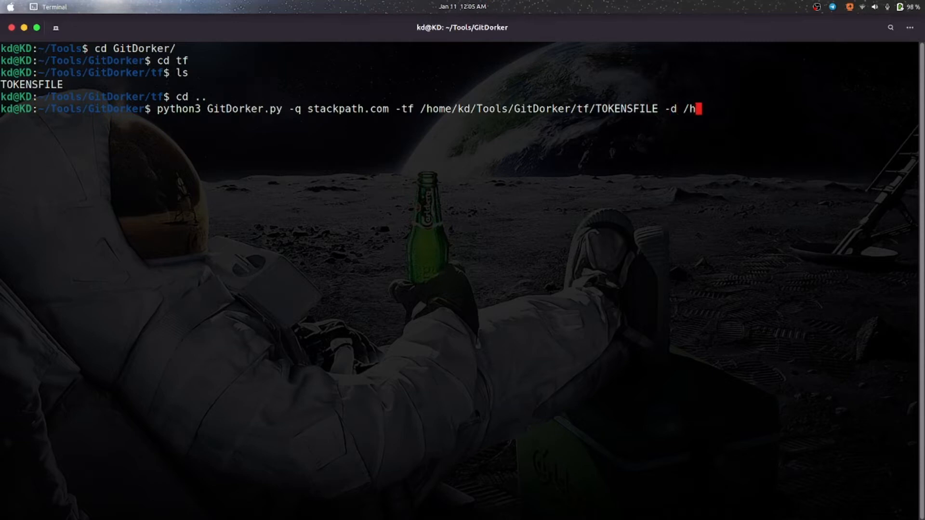
text(ome/)
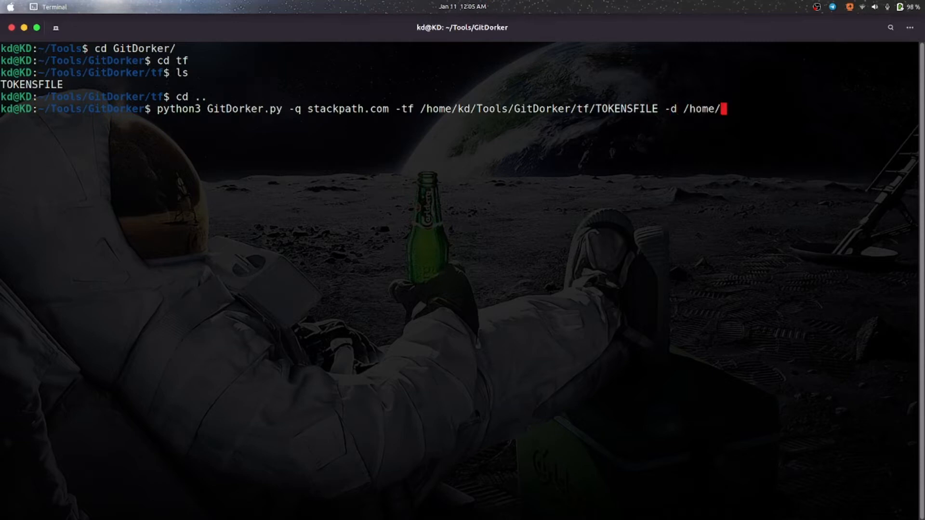
text(kd)
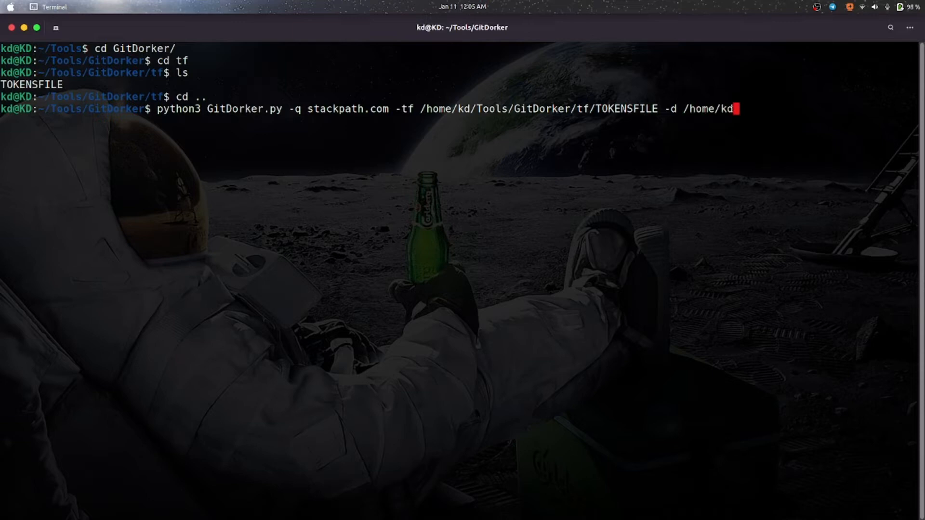
text(/)
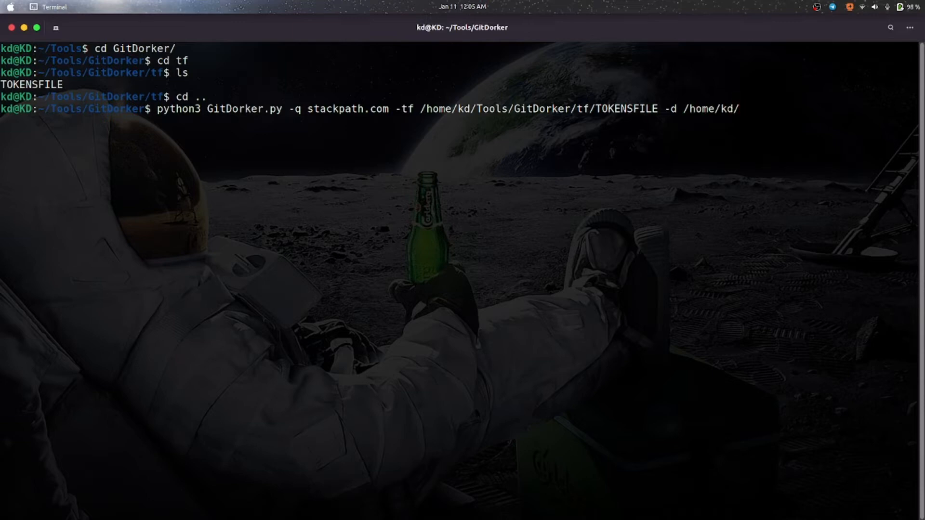
text(Tools/Gi)
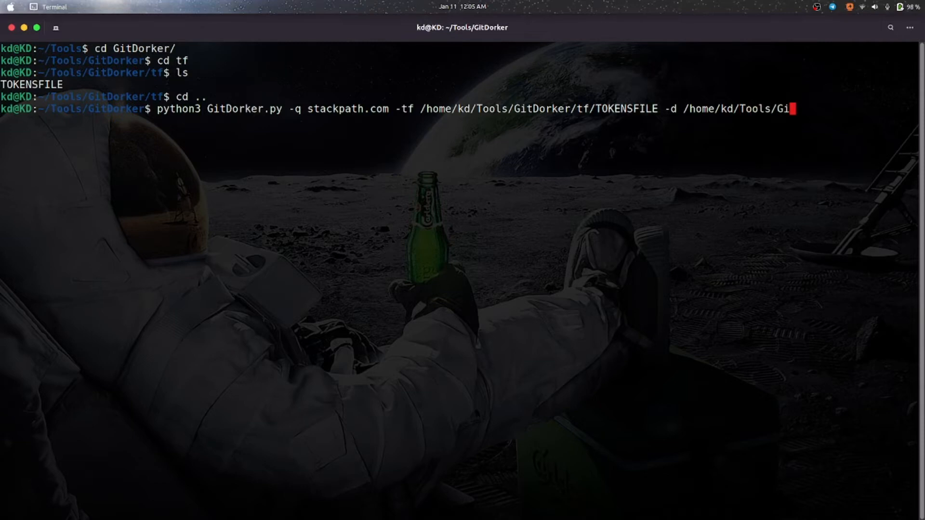
text(tDorker/)
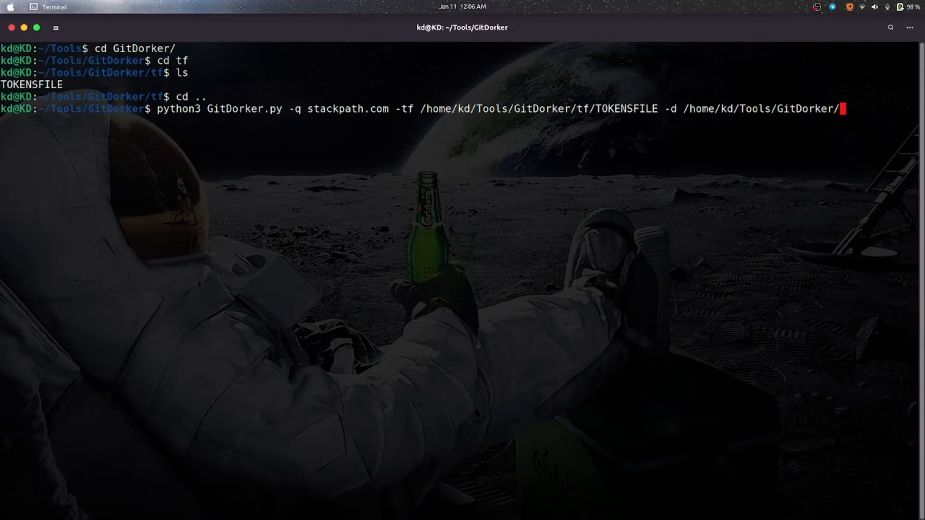
text(Di)
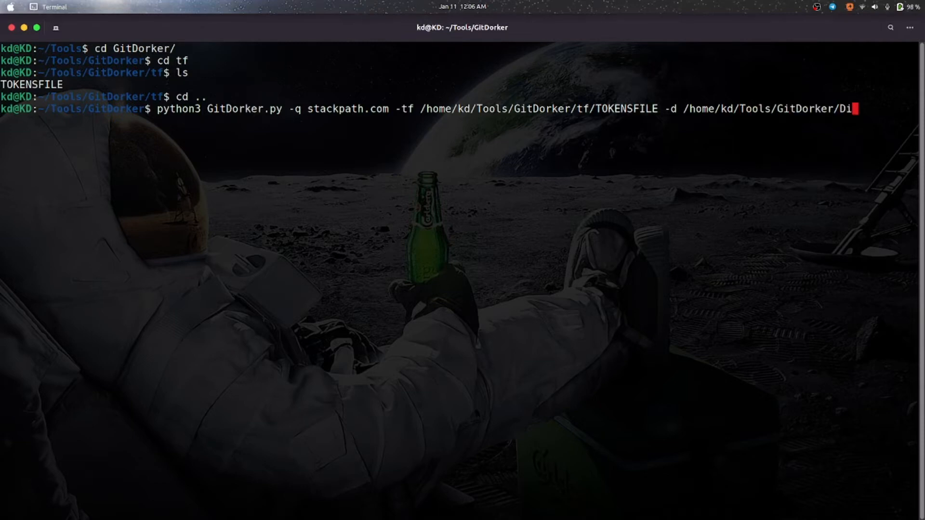
text(orks/)
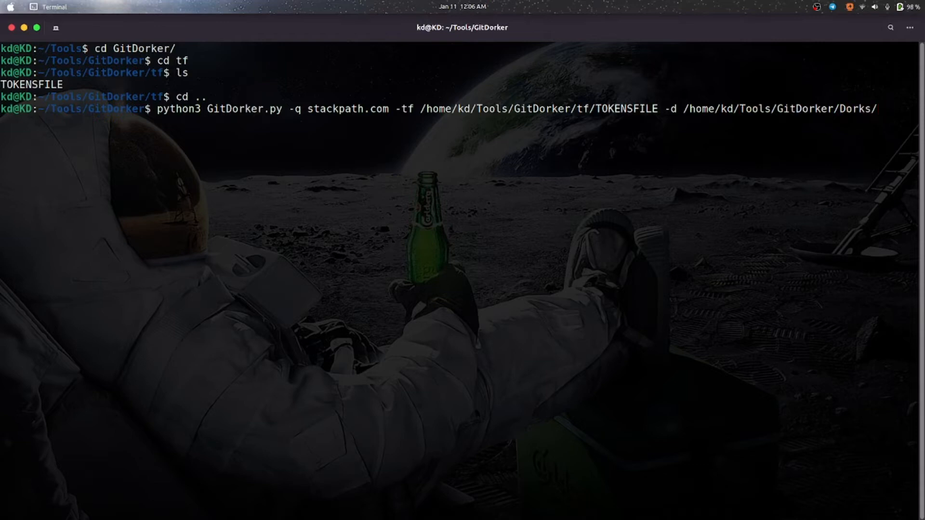
text(me)
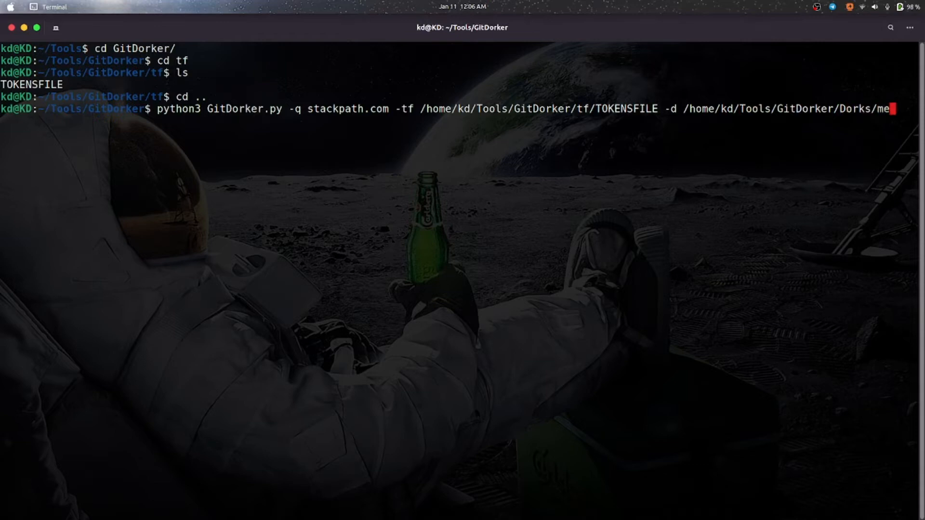
text(d)
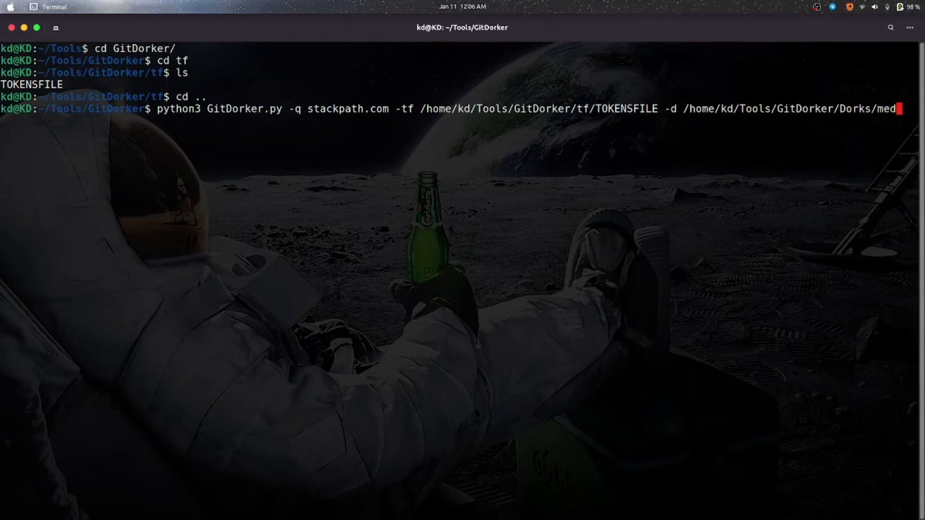
text(i)
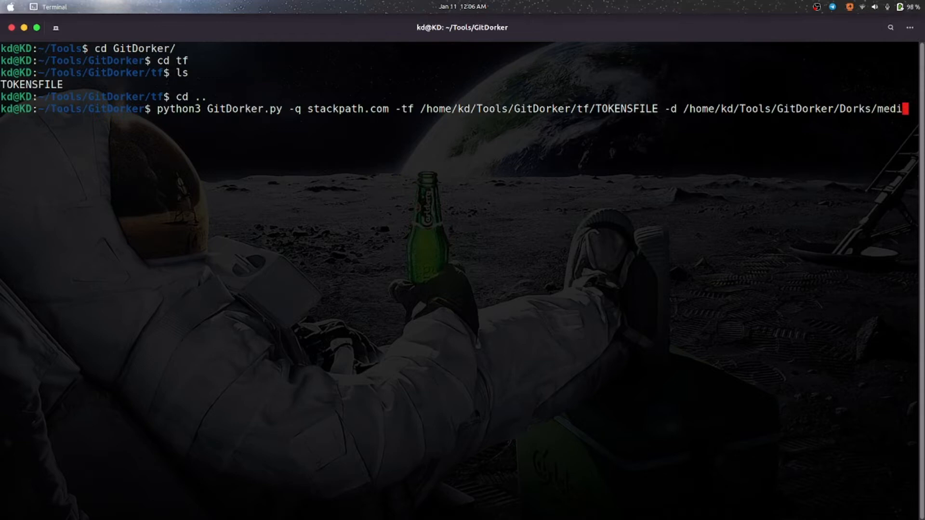
text(u)
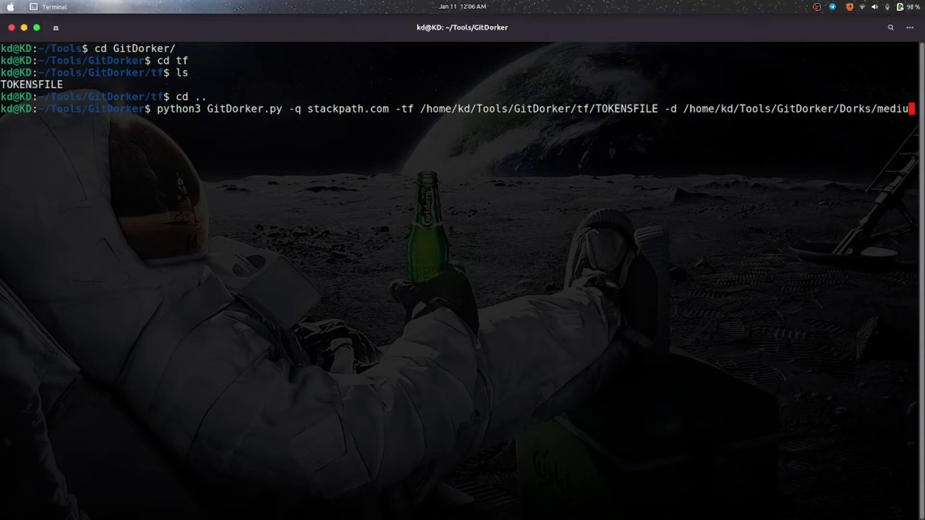
key(BackSpace)
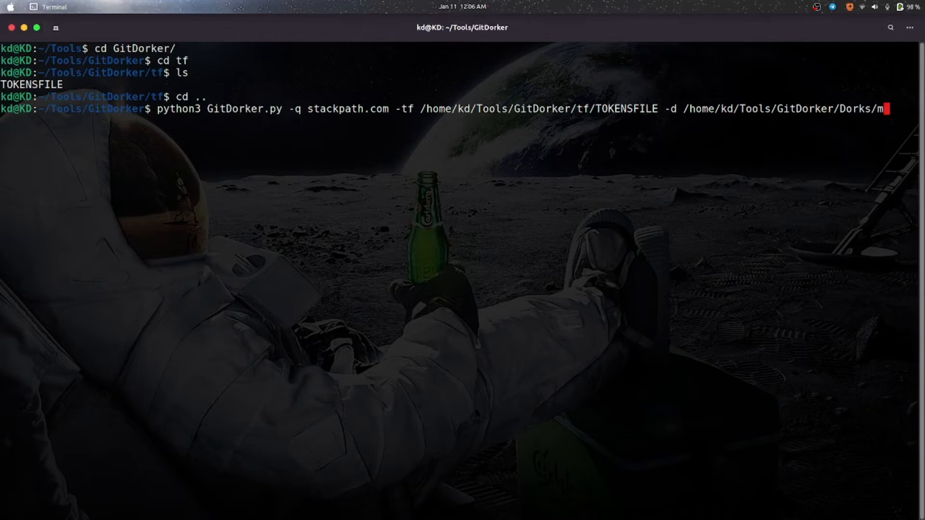
key(BackSpace)
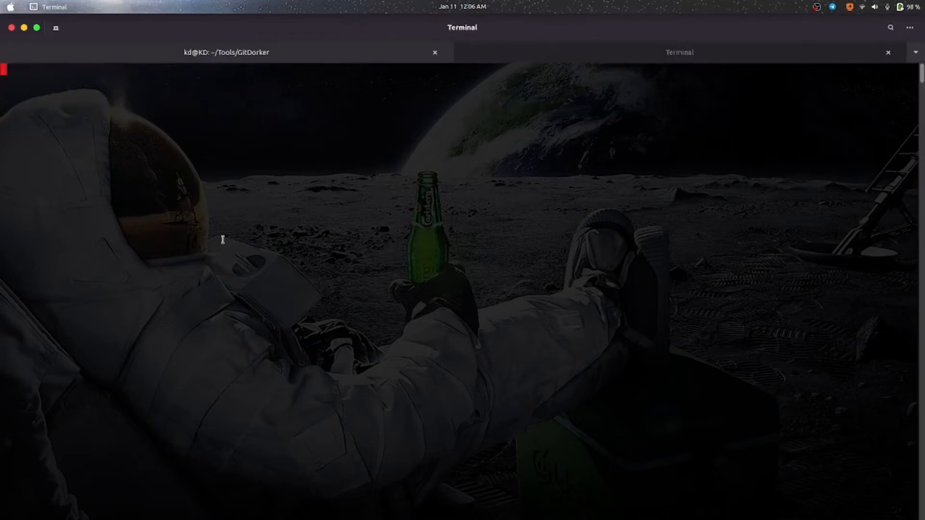
text(cd GitDorker/)
text(python3 GitDorker.py -q stackpath.com -tf /home/kd/Tools/GitDorker/tf/TOKENSFILE -d /home/kd/Tools/GitDorker/Dorks/)
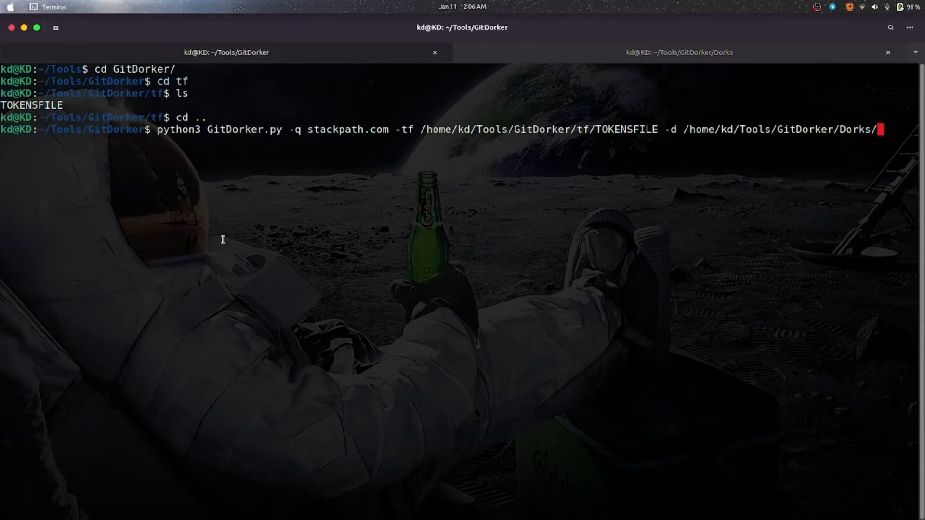
text(mit)
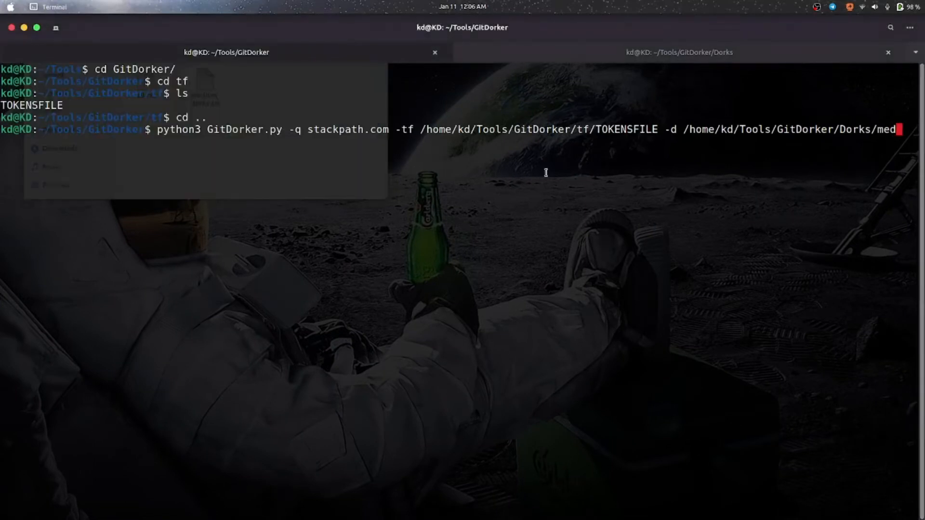
key(BackSpace)
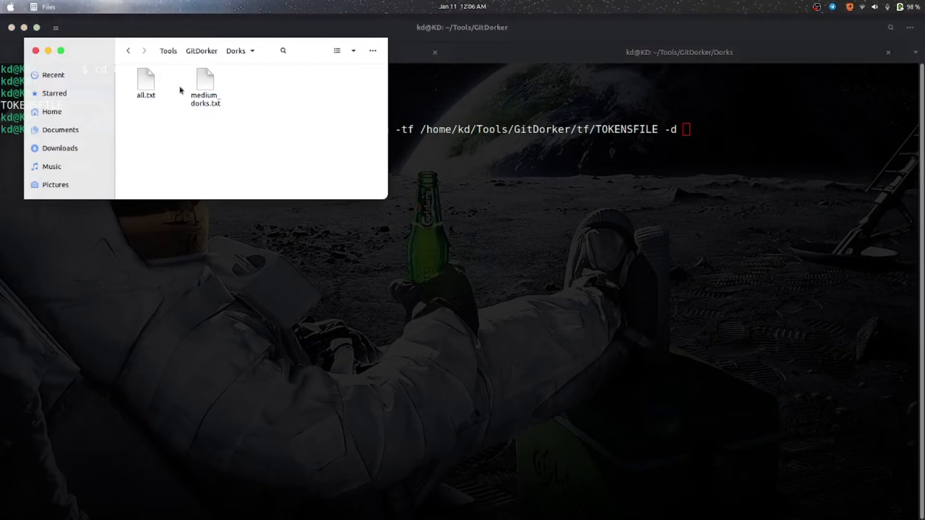
Step: Pick medium_dorks.txt to complete the -d path and launch GitDorker against stackpath.com
click(204, 83)
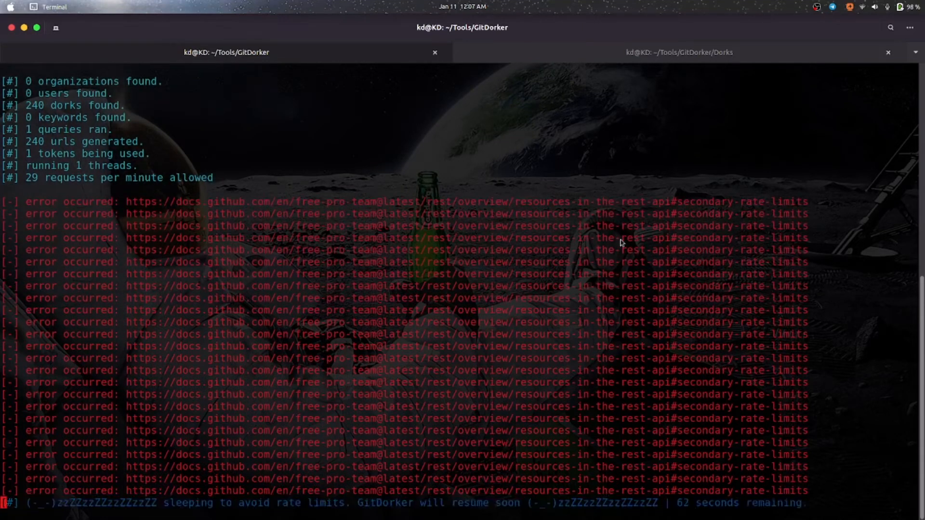
mouse_move(208, 156)
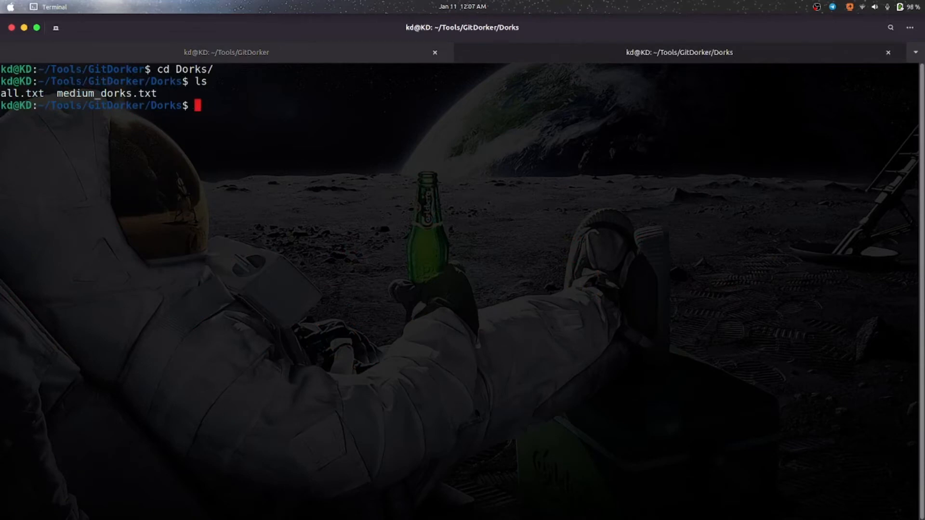
Step: Return into the Dorks folder and list all.txt and medium_dorks.txt
text(cd ..)
text(ls)
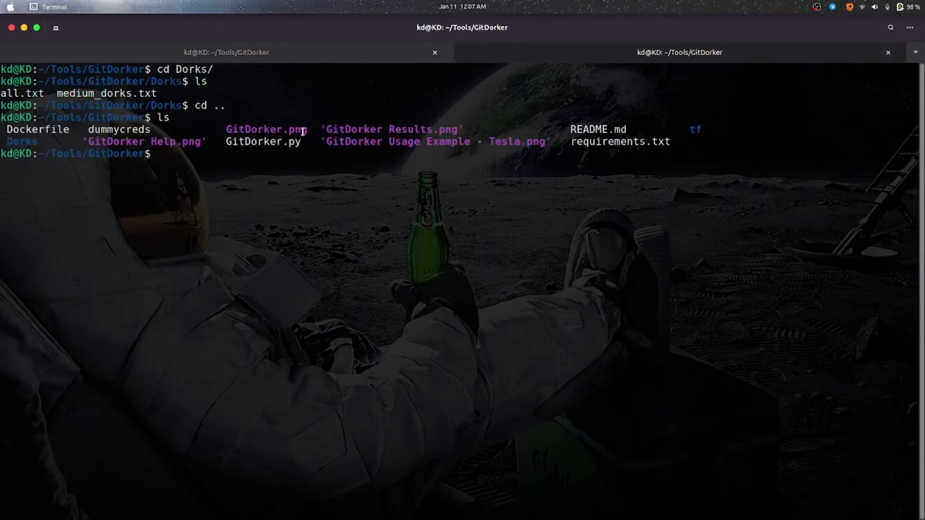
text(cd Dorks/)
text(ls)
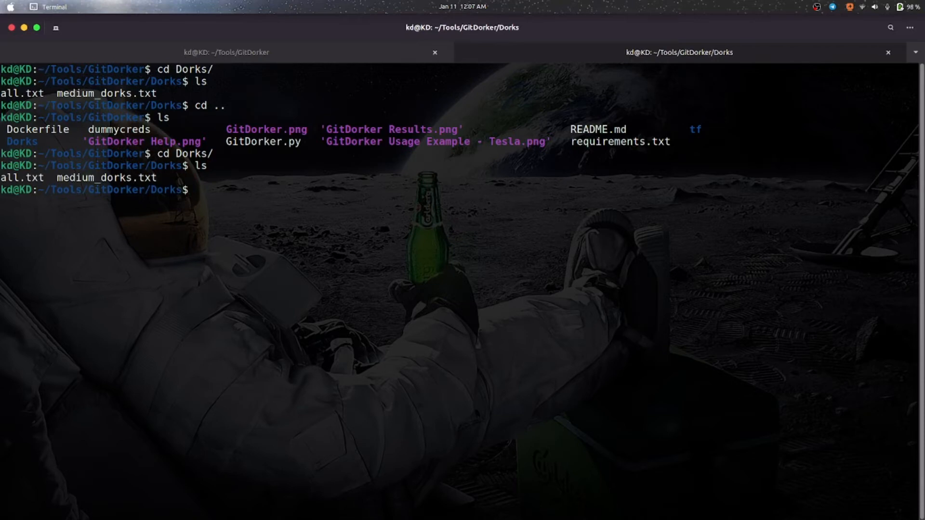
text(cd)
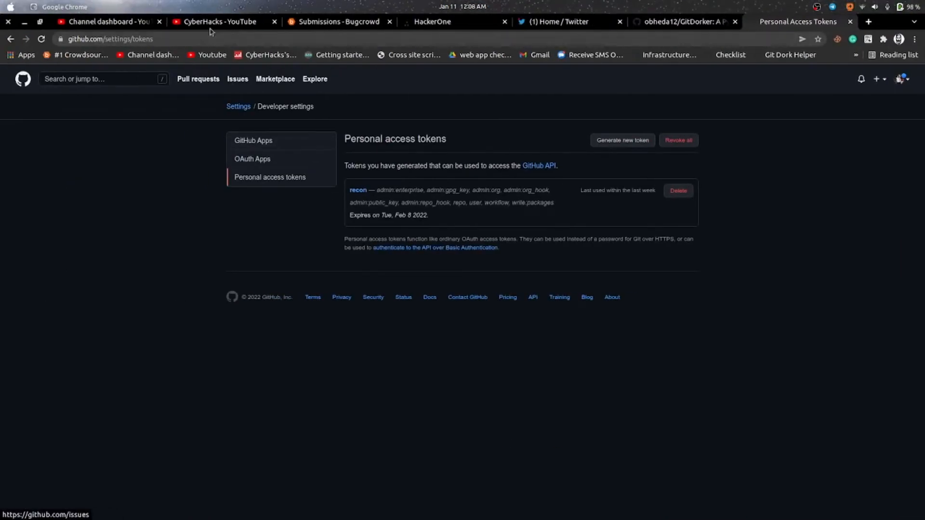
Step: Browse the CyberHacks YouTube channel's full Videos list by scrolling through uploads
click(219, 21)
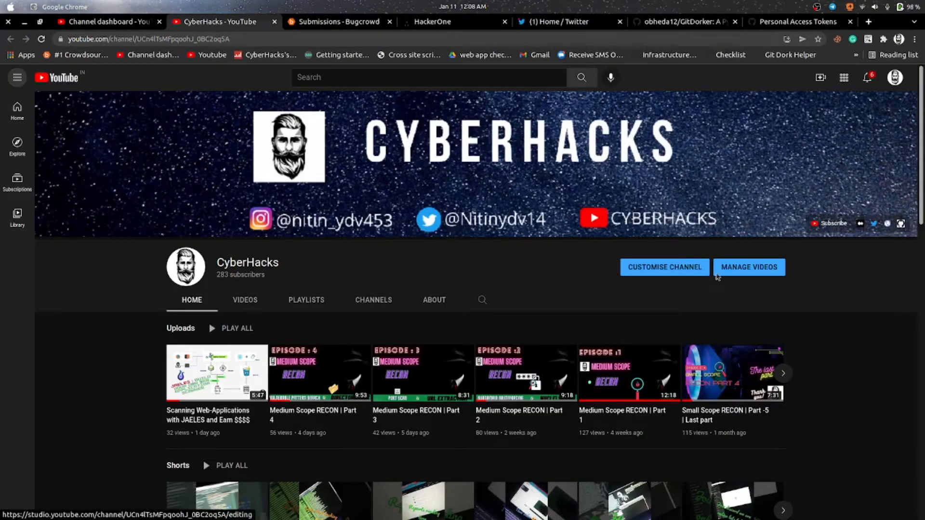
mouse_move(185, 266)
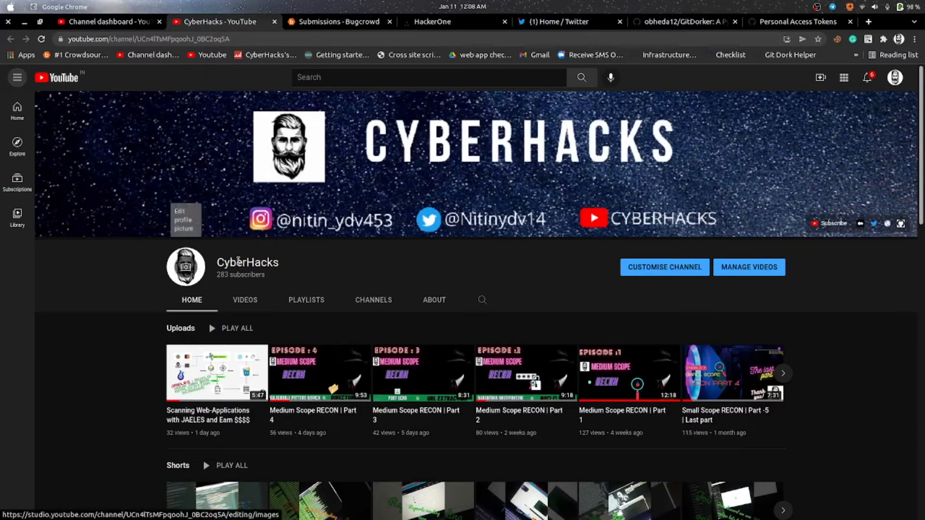
scroll(down, 3)
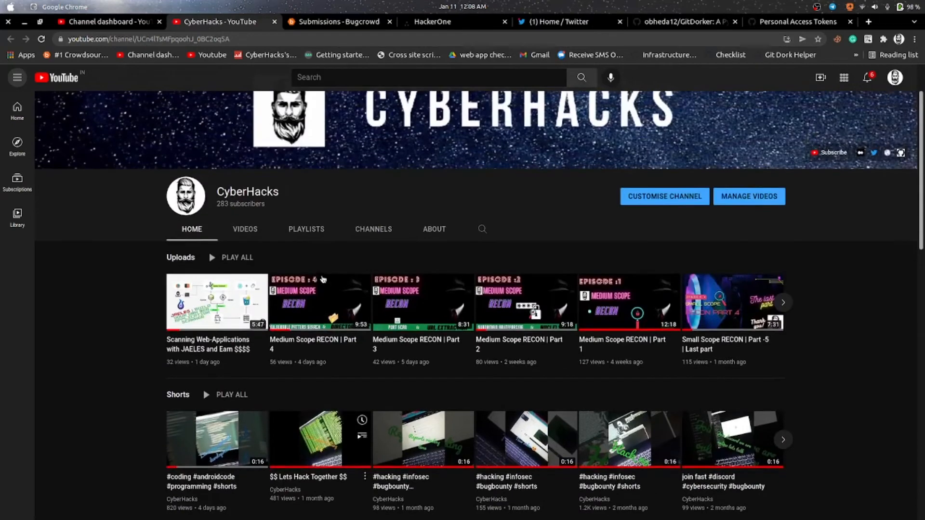
mouse_move(434, 229)
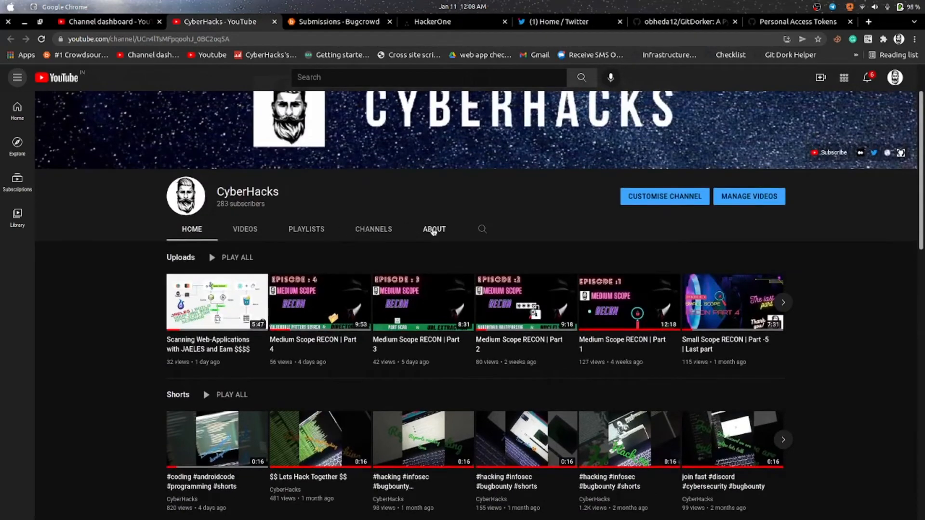
click(244, 229)
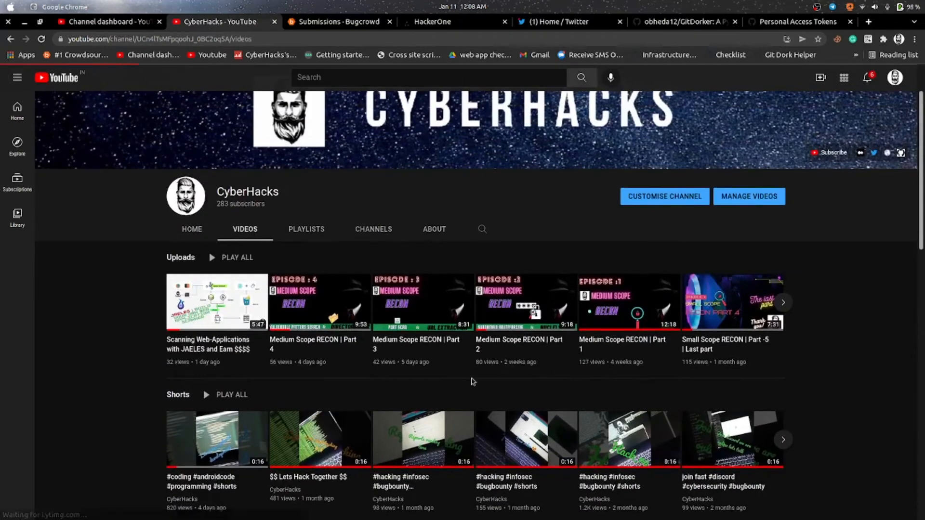
scroll(down, 3)
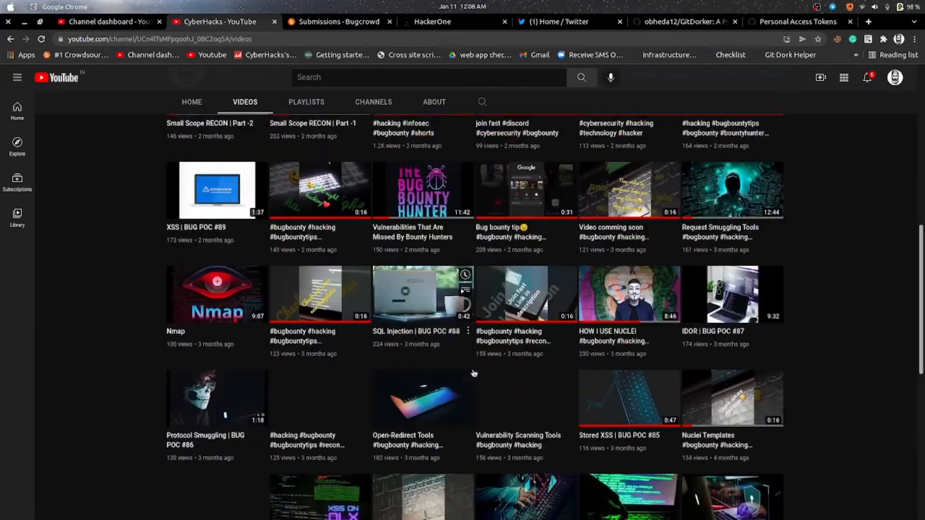
scroll(down, 3)
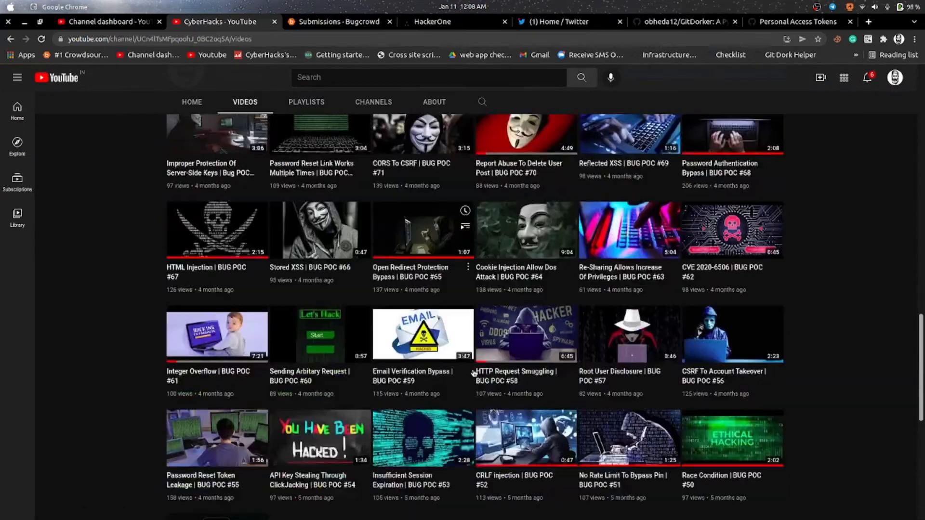
scroll(down, 3)
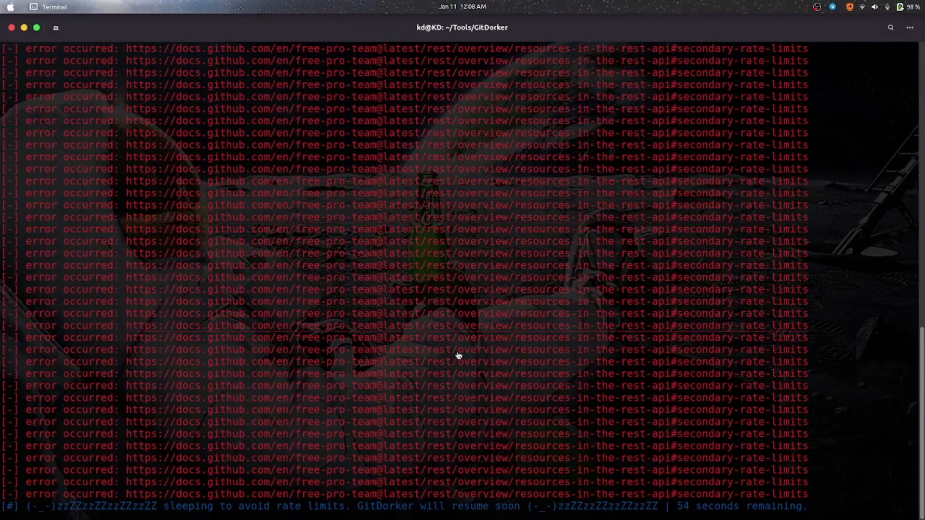
mouse_move(586, 341)
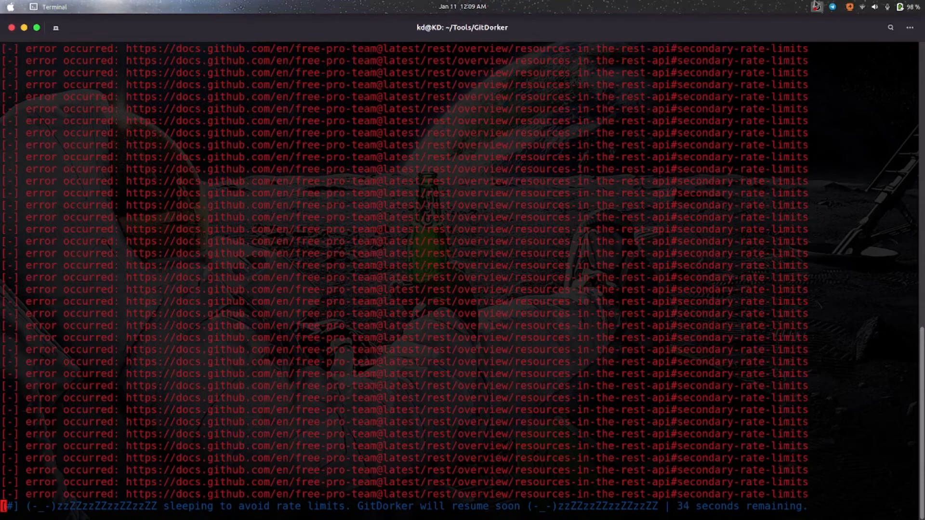
Step: Wait for GitDorker to finish all 240 dorks against stackpath.com and return to the prompt
click(817, 7)
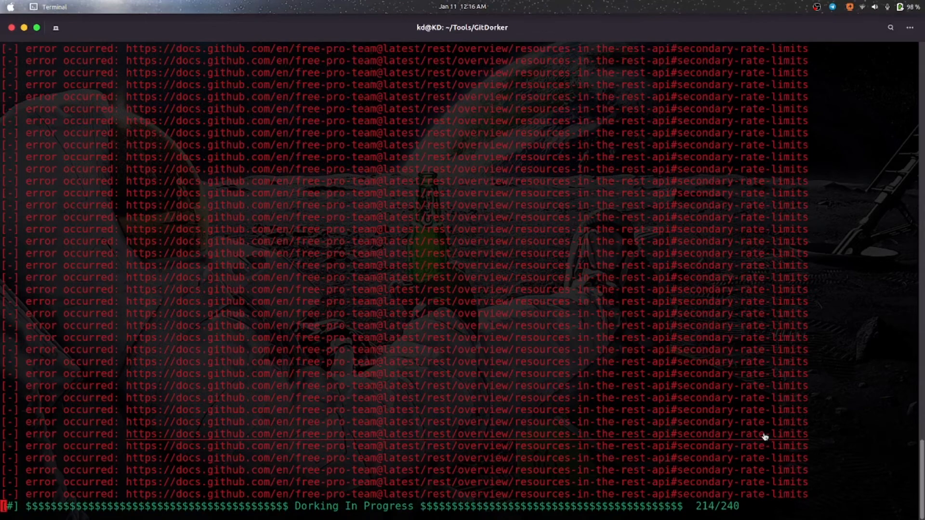
mouse_move(654, 433)
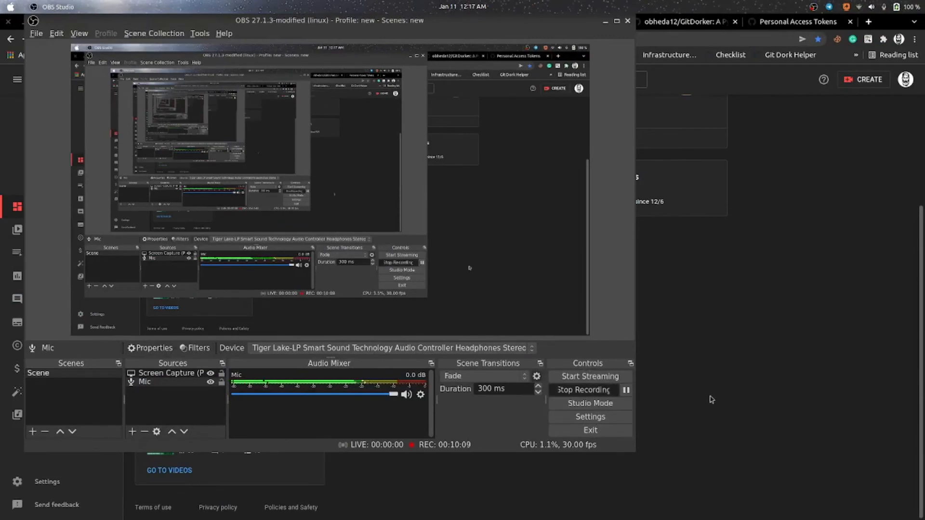
click(54, 7)
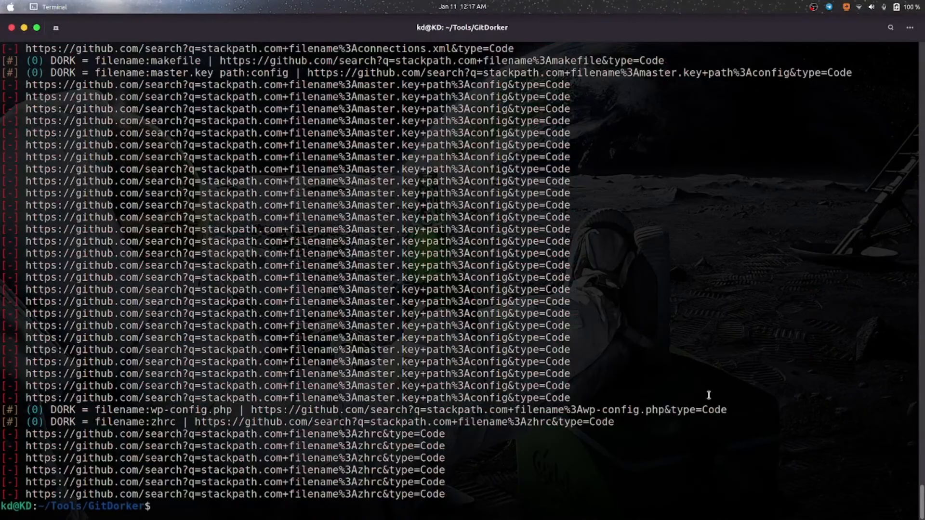
Step: Locate the client_secret dork with 1251 results and open its GitHub search link
scroll(up, 3)
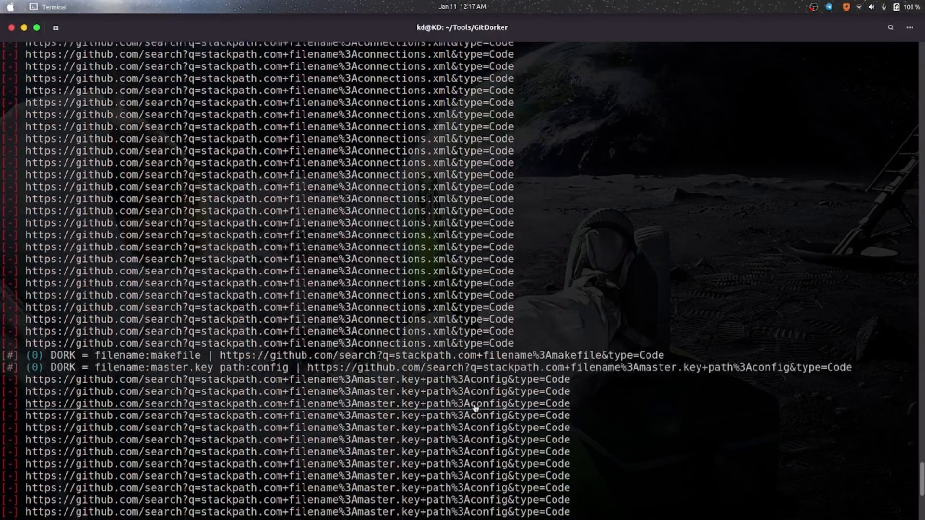
scroll(down, 3)
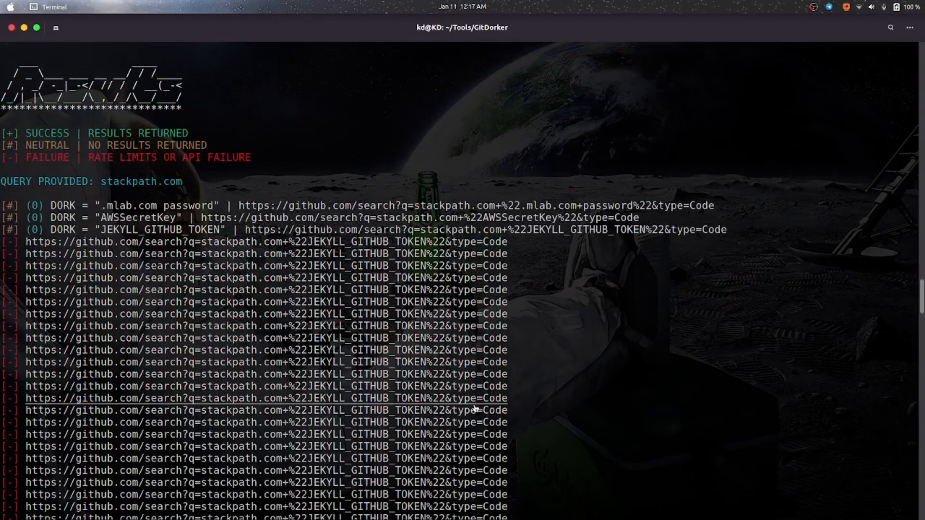
scroll(down, 3)
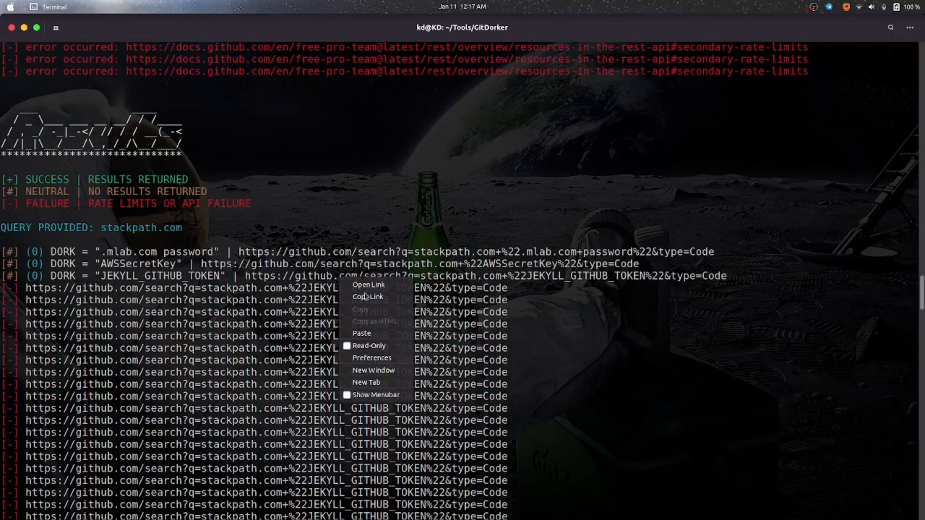
mouse_move(367, 297)
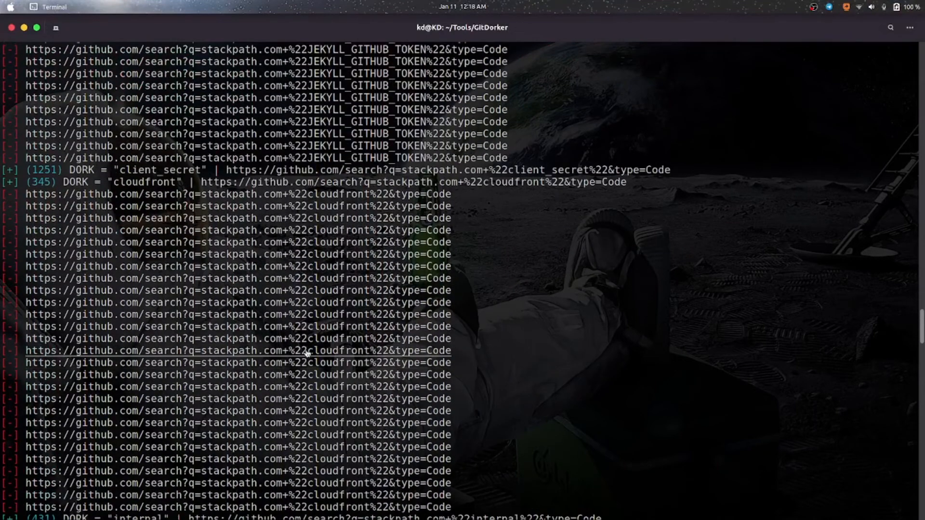
scroll(down, 3)
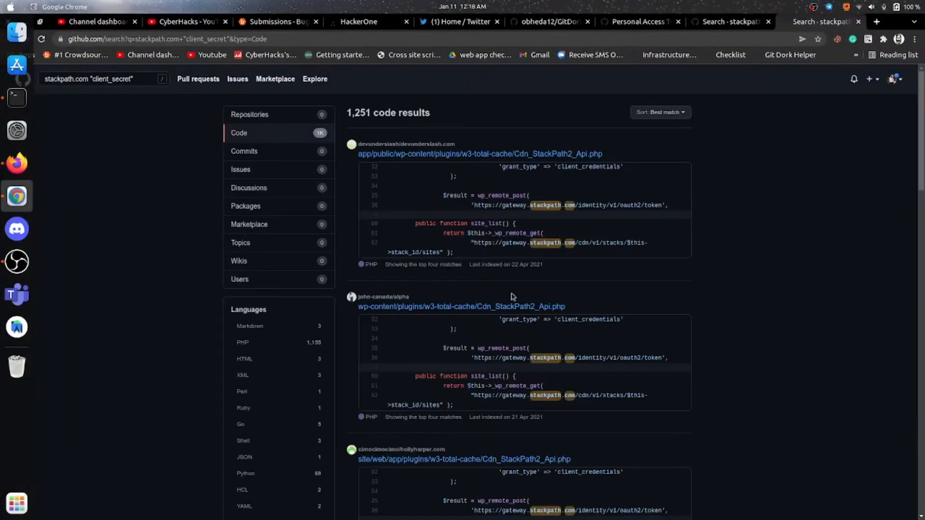
Step: Scroll through the stackpath.com "client_secret" code results down to the pagination and back
scroll(down, 3)
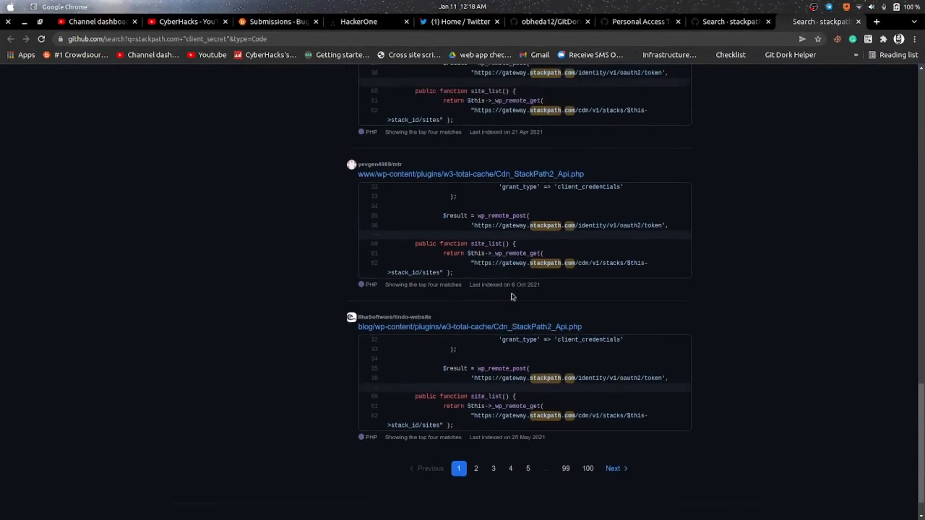
scroll(up, 3)
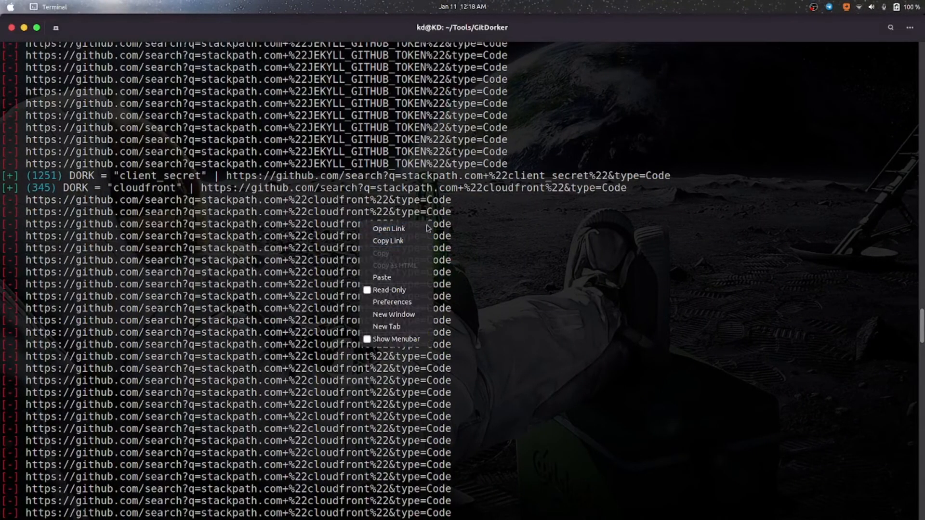
Step: Open the cloudfront dork's GitHub search link, reported with 345 results
click(388, 230)
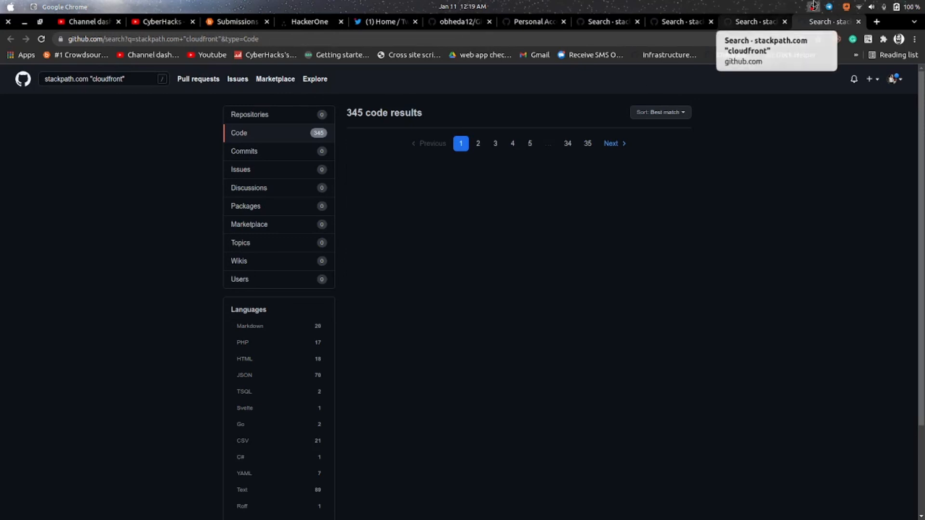
Step: Check the Chrome tab showing 345 code results for stackpath.com "cloudfront"
click(813, 7)
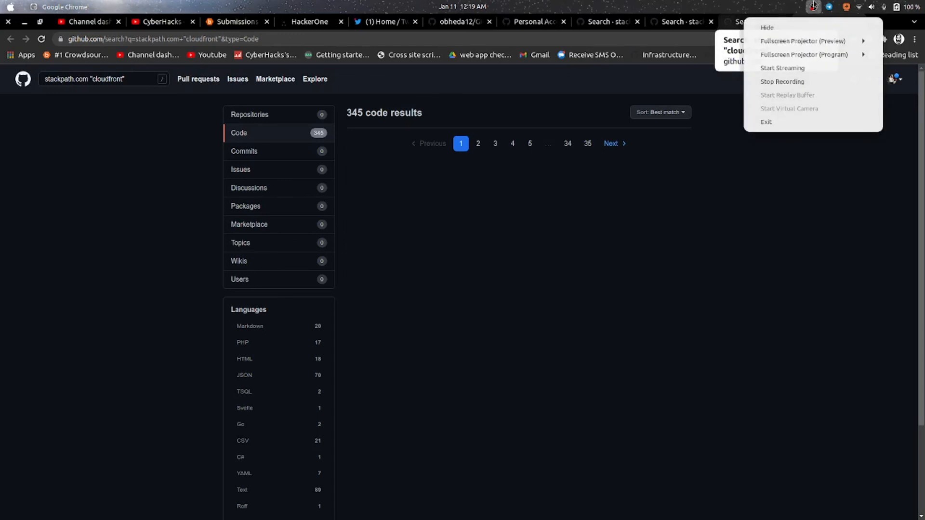